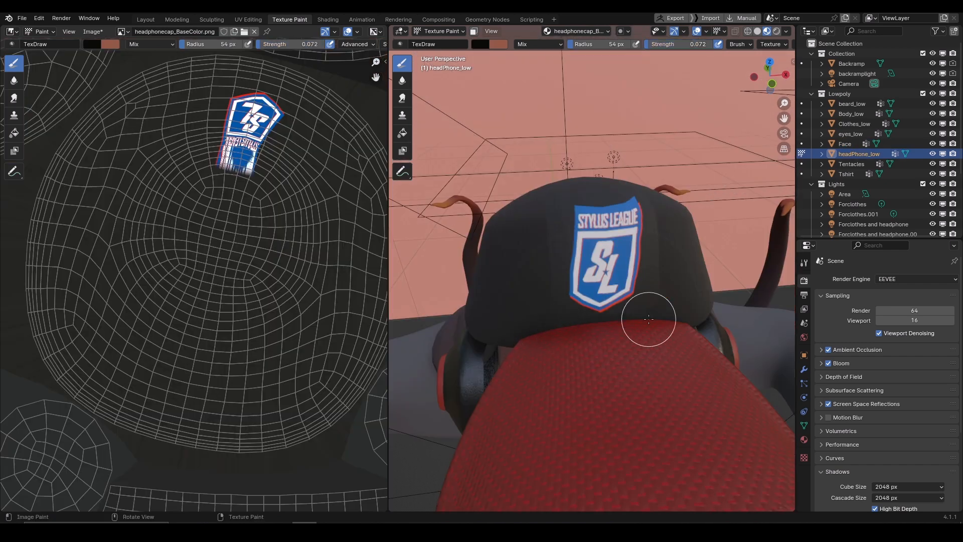
Switch the paint target from headphonecap_BaseColor to Body_BaseColor on the Face.
click(326, 19)
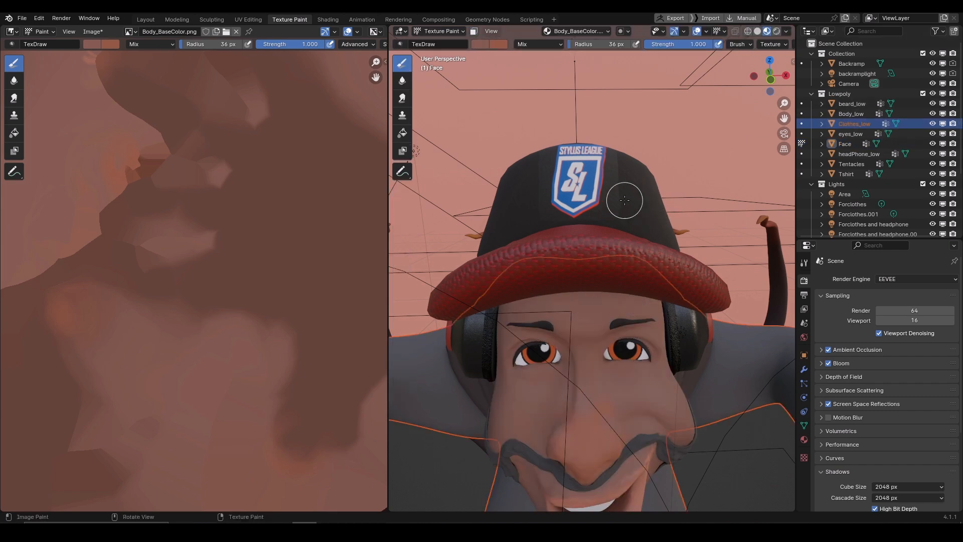
click(859, 154)
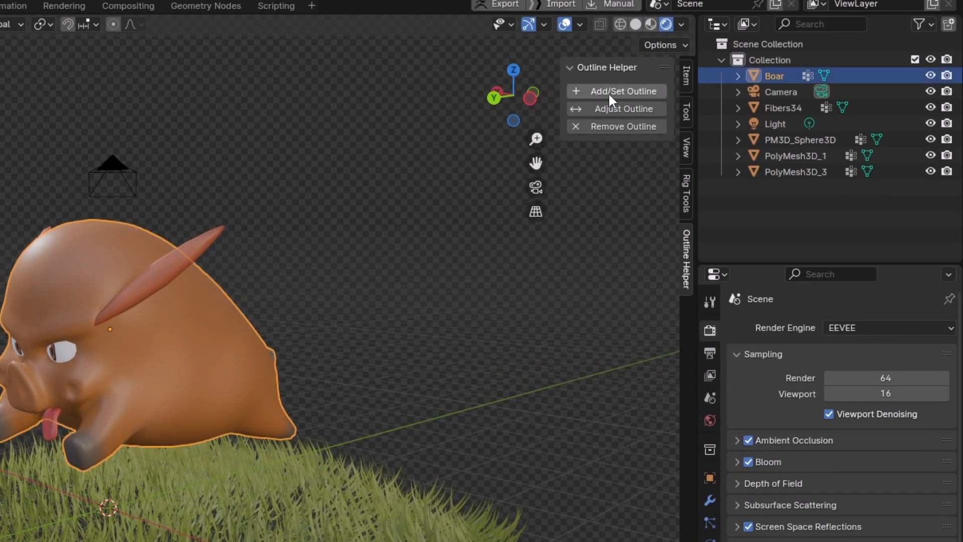
Give the Boar an outline with Outline Helper's Add/Set Outline.
click(623, 90)
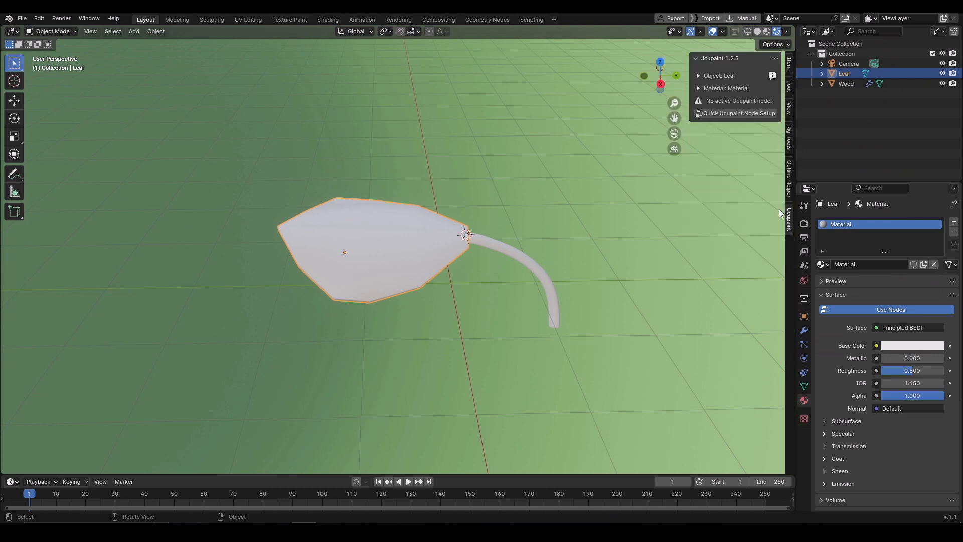
Run Quick Ucupaint Node Setup on the leaf and set its Color channel to green.
click(738, 113)
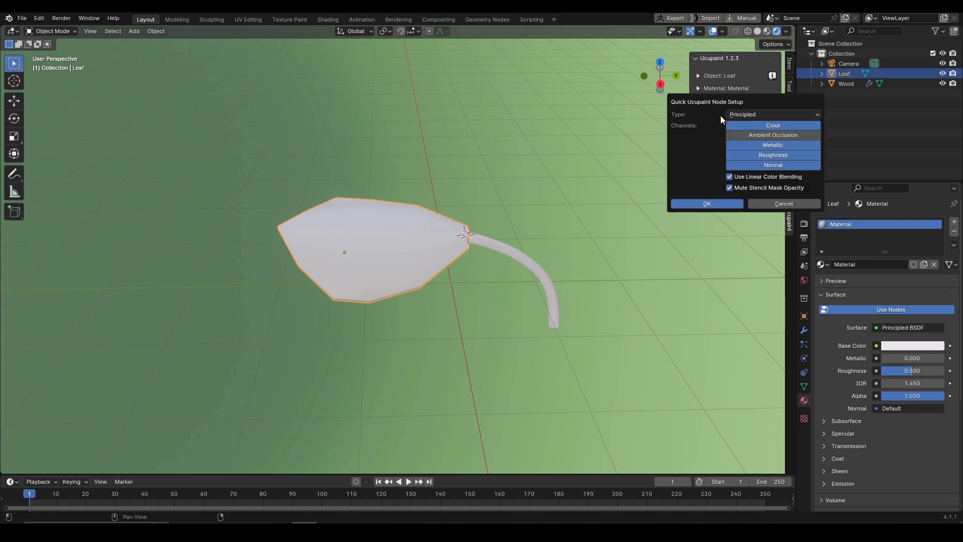
mouse_move(719, 122)
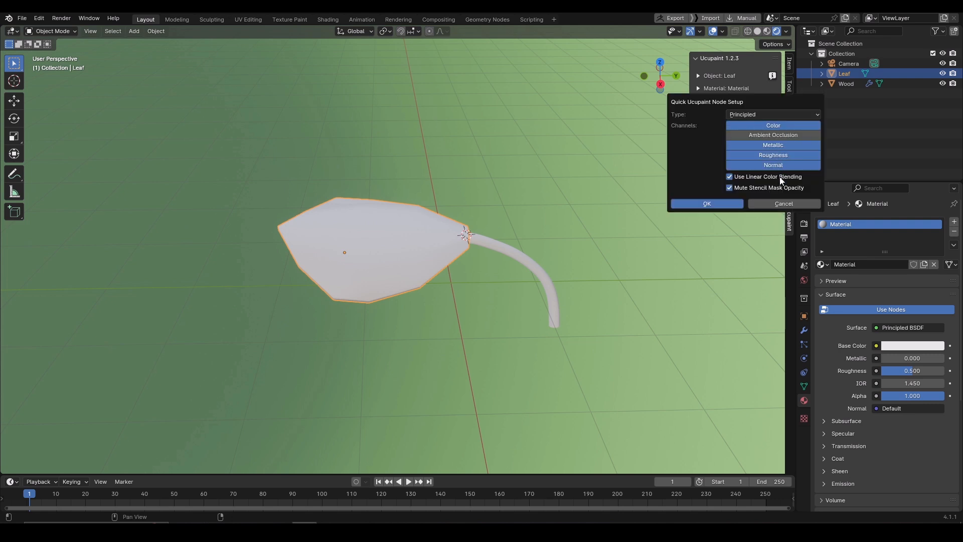
click(705, 203)
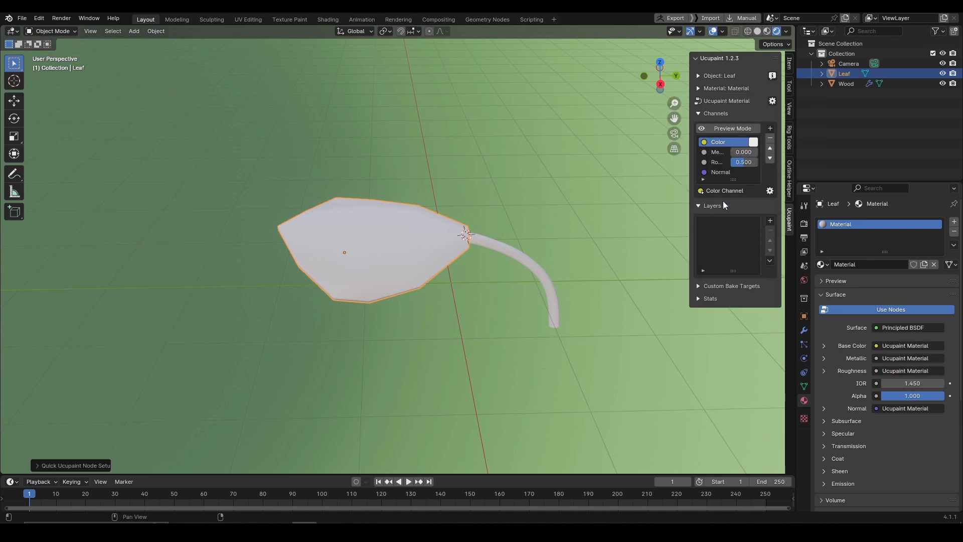
click(754, 142)
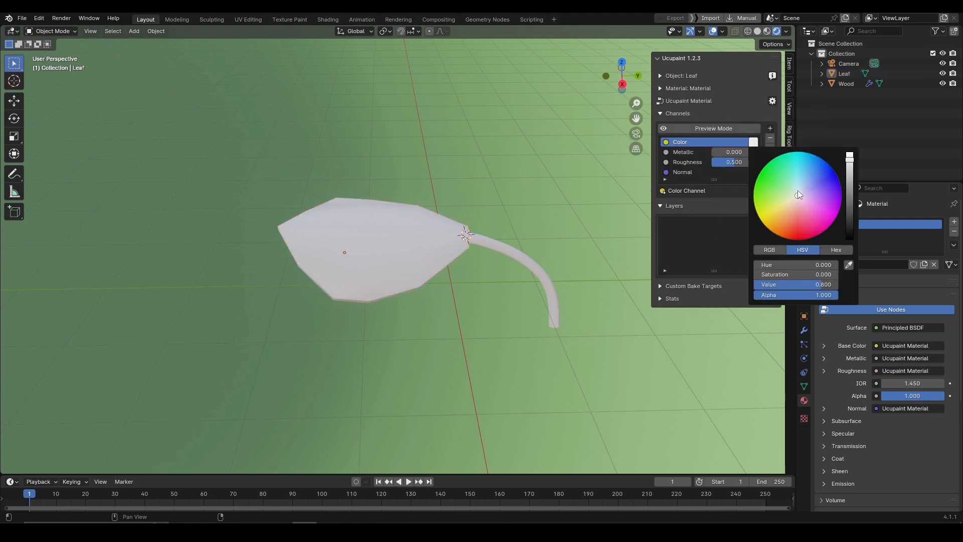
click(759, 174)
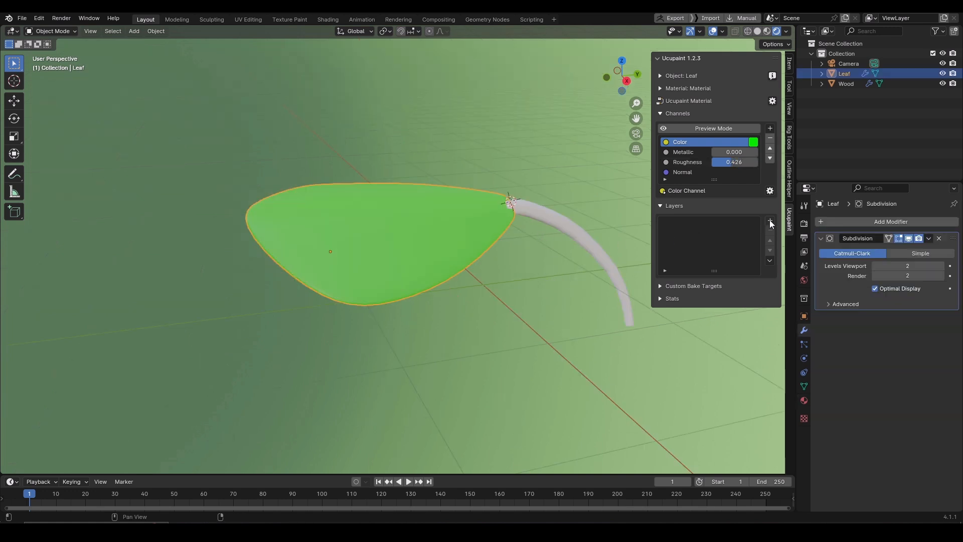
Add a pale yellow Solid Color layer on the Color channel.
click(770, 220)
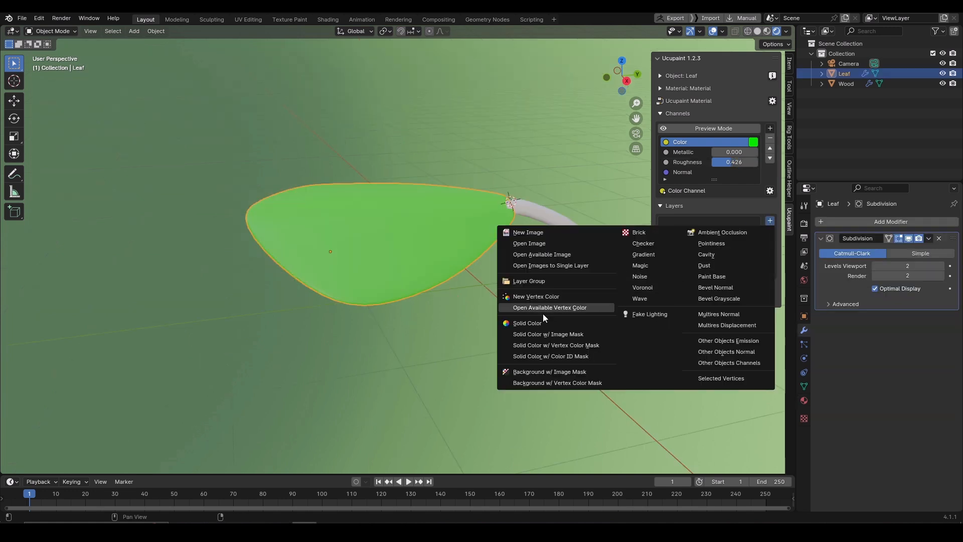
click(526, 322)
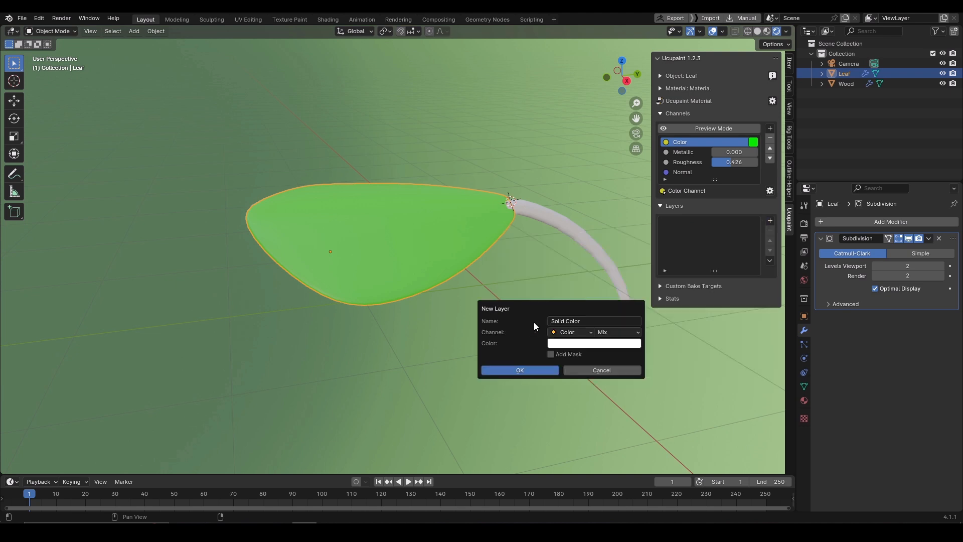
mouse_move(558, 347)
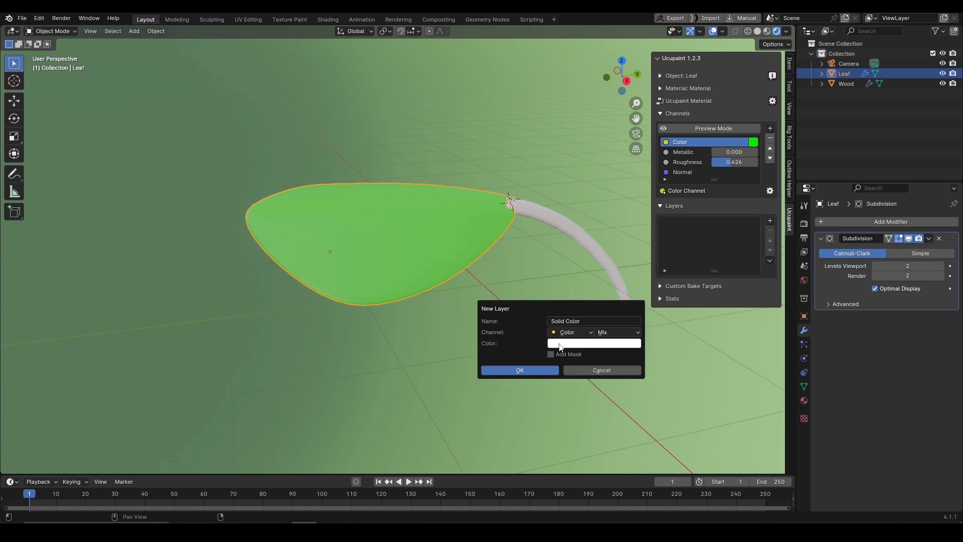
click(593, 342)
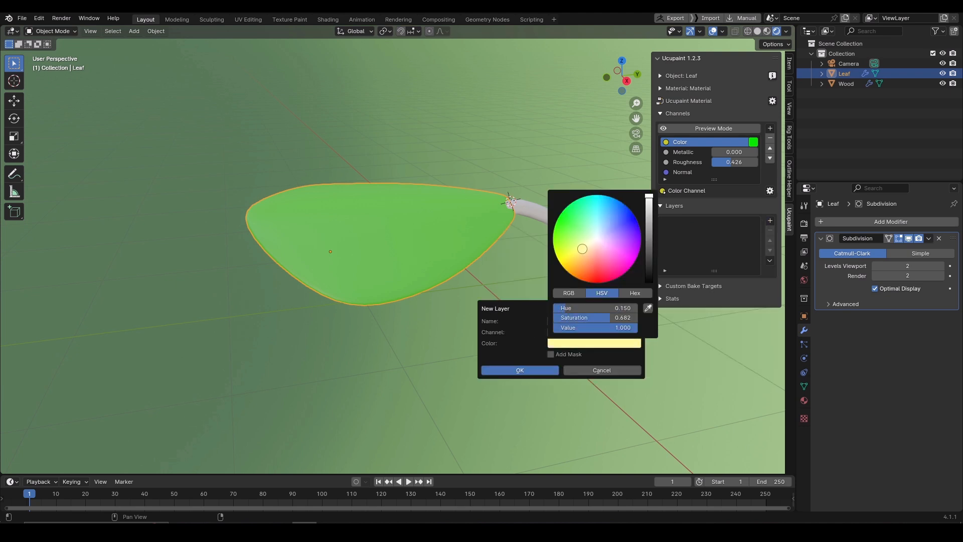
click(569, 332)
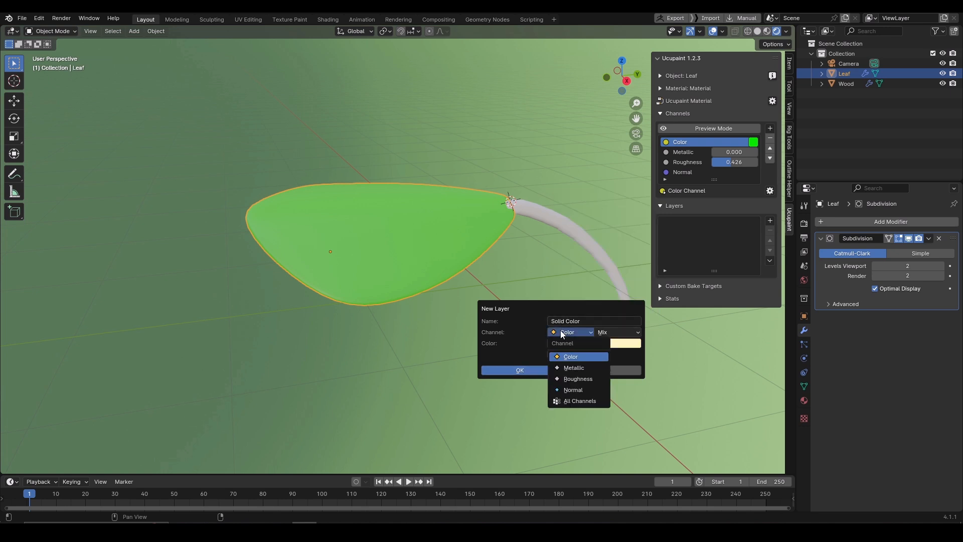
click(569, 356)
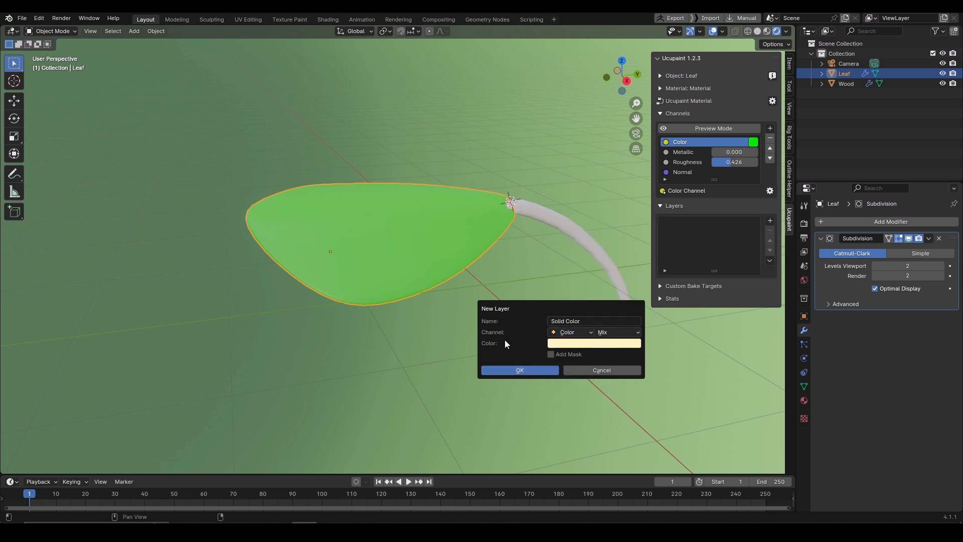
click(519, 369)
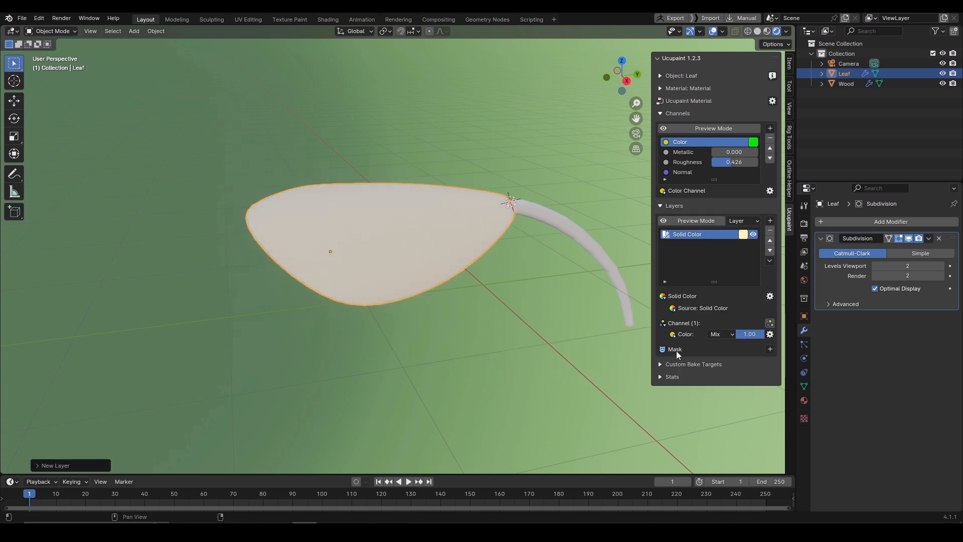
Add a new black, fully transparent image mask to that layer.
click(769, 350)
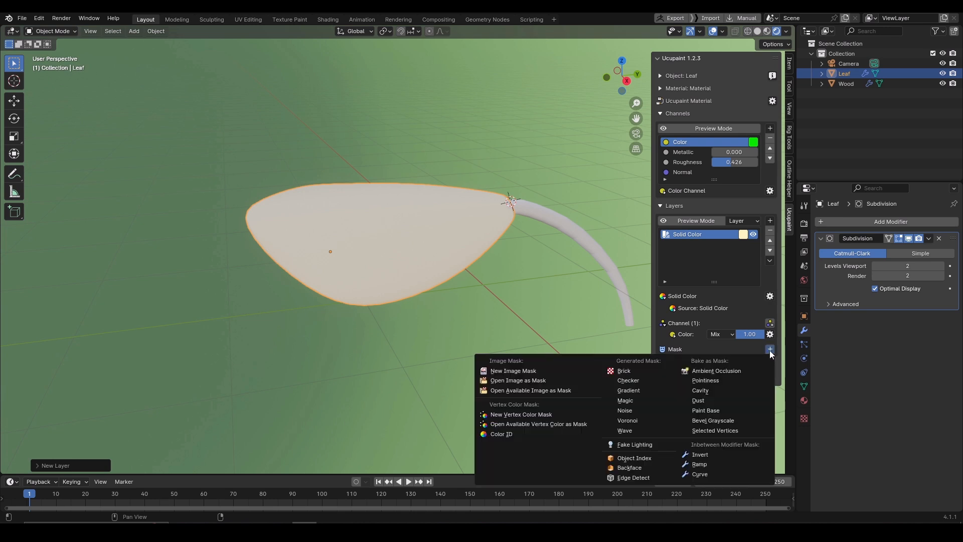
click(512, 371)
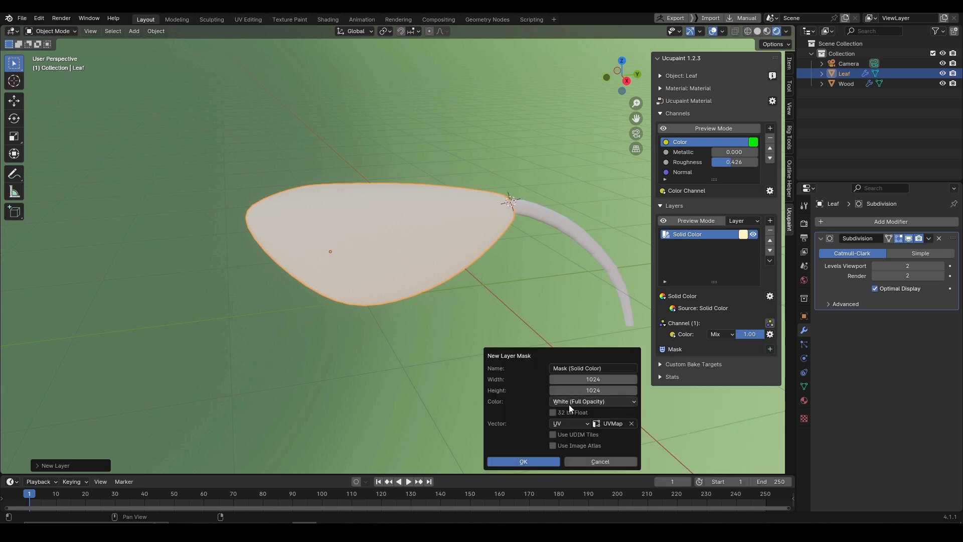
click(592, 401)
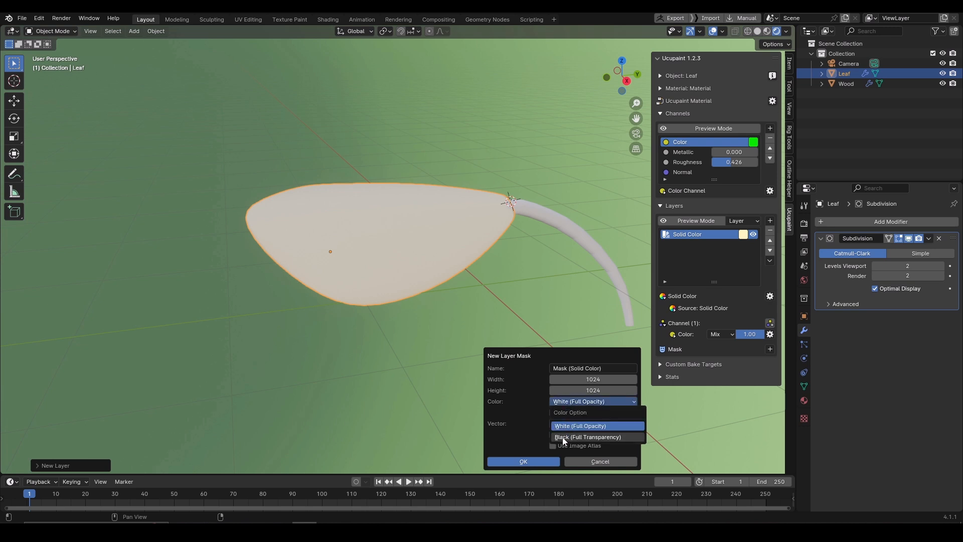
click(587, 437)
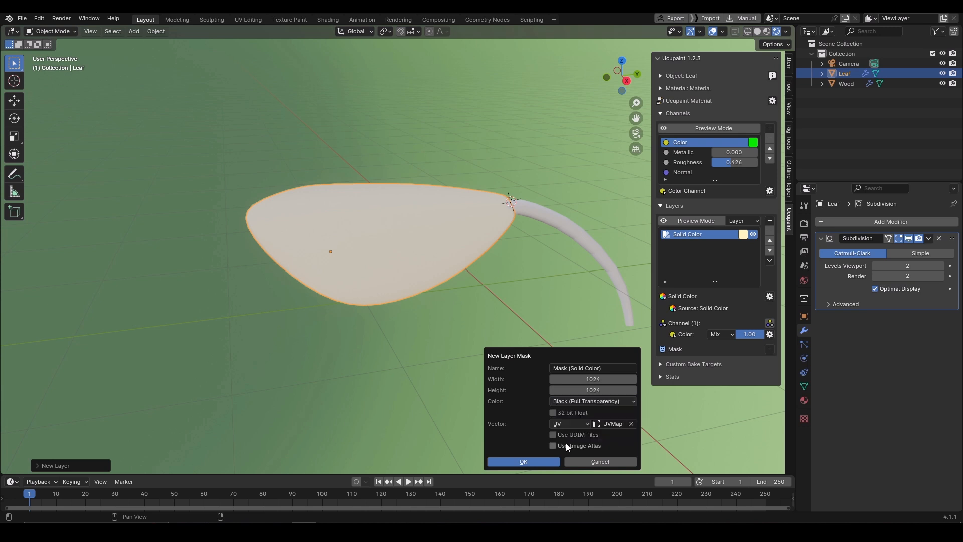
click(523, 461)
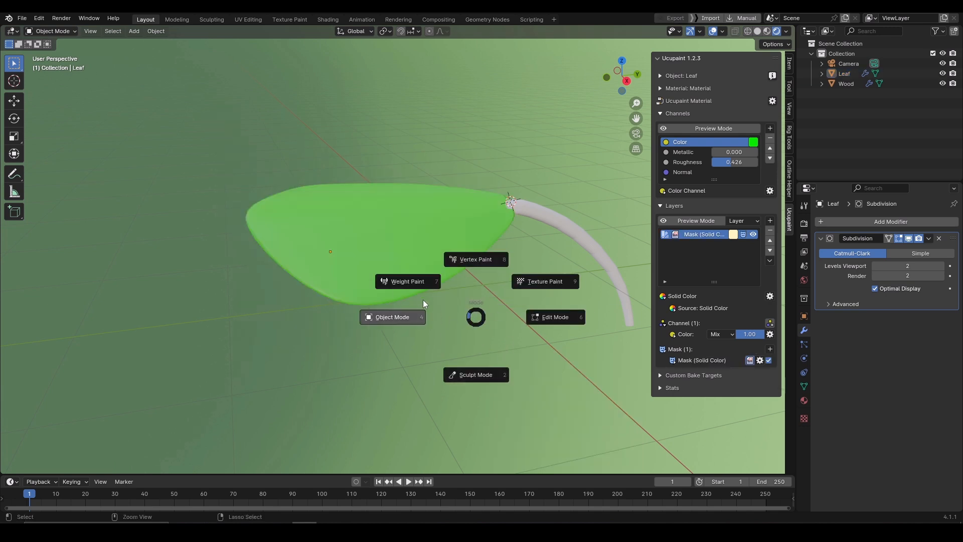
In Texture Paint mode, paint a main vein and a branching vein on the leaf.
click(544, 281)
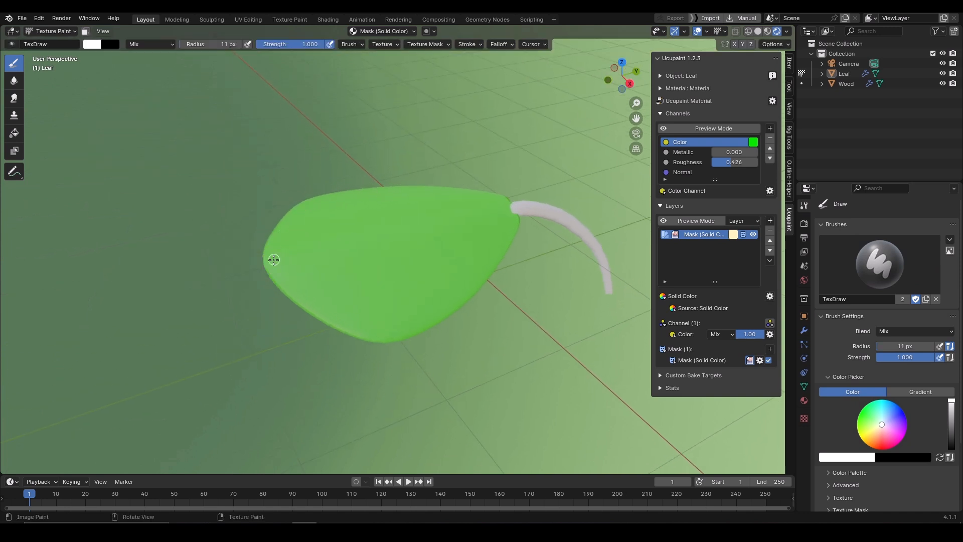
drag(272, 259, 390, 220)
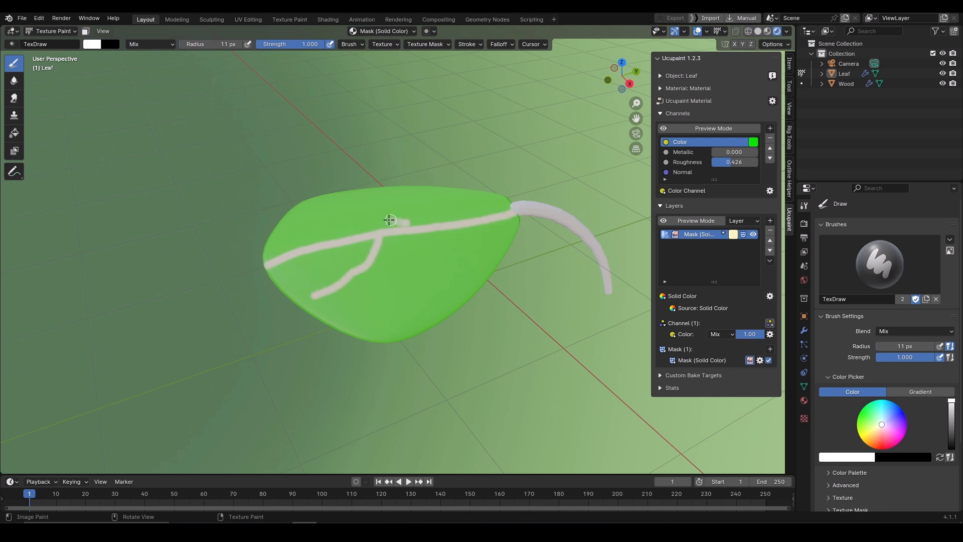
drag(393, 220, 378, 334)
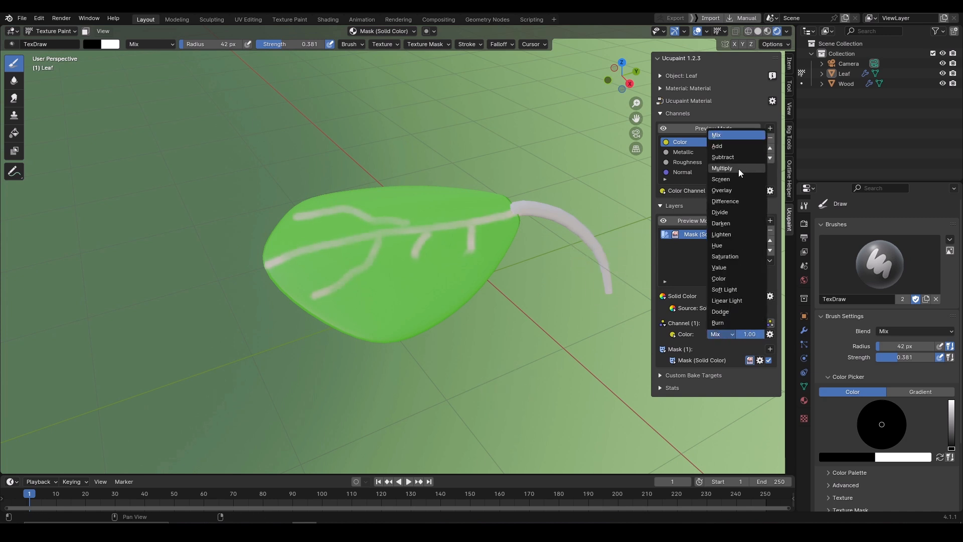
Set the layer blending to Multiply and toggle the Color channel preview on and off.
click(721, 167)
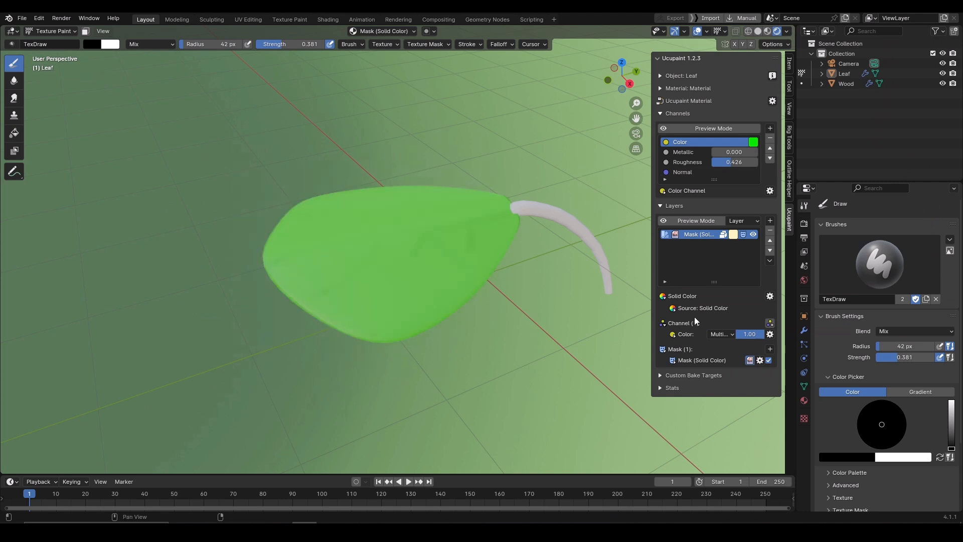
click(720, 333)
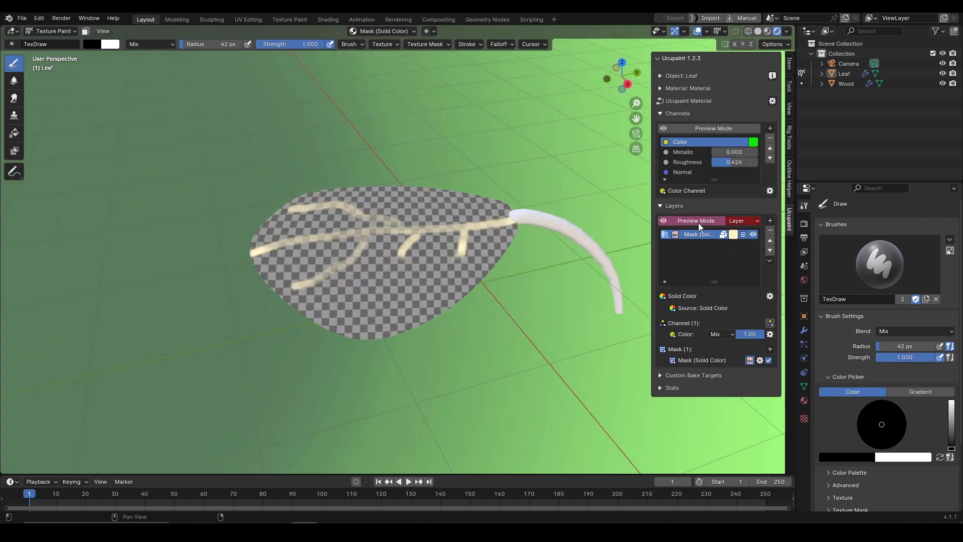
mouse_move(592, 197)
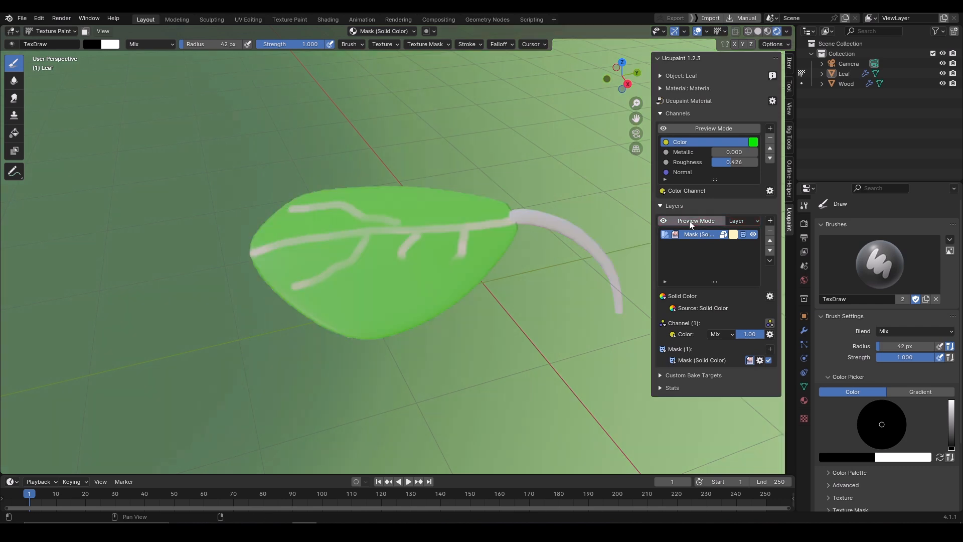
click(712, 128)
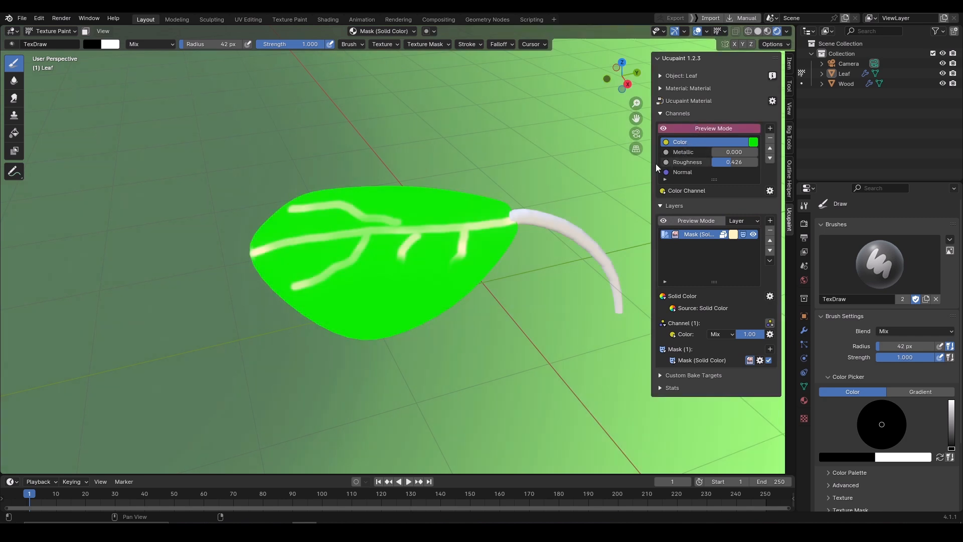
mouse_move(392, 249)
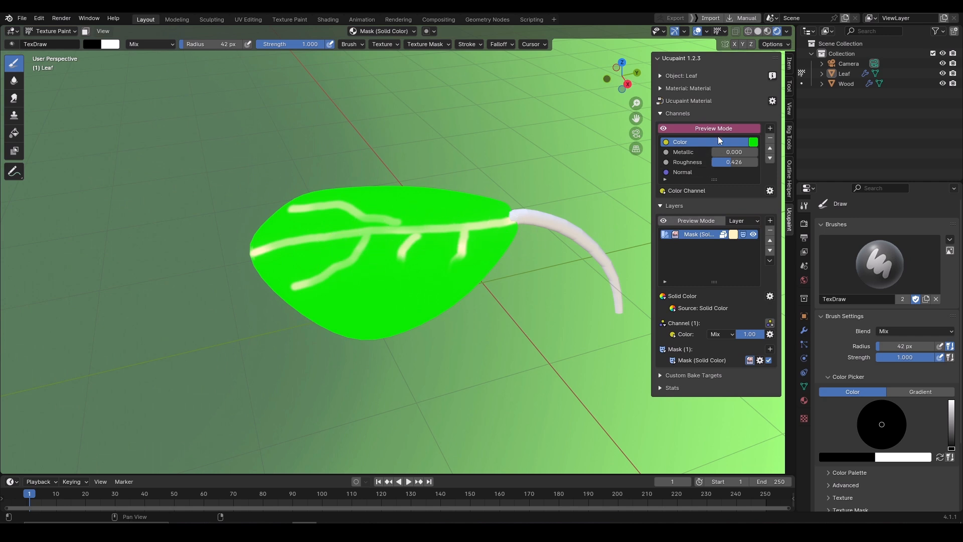
click(687, 162)
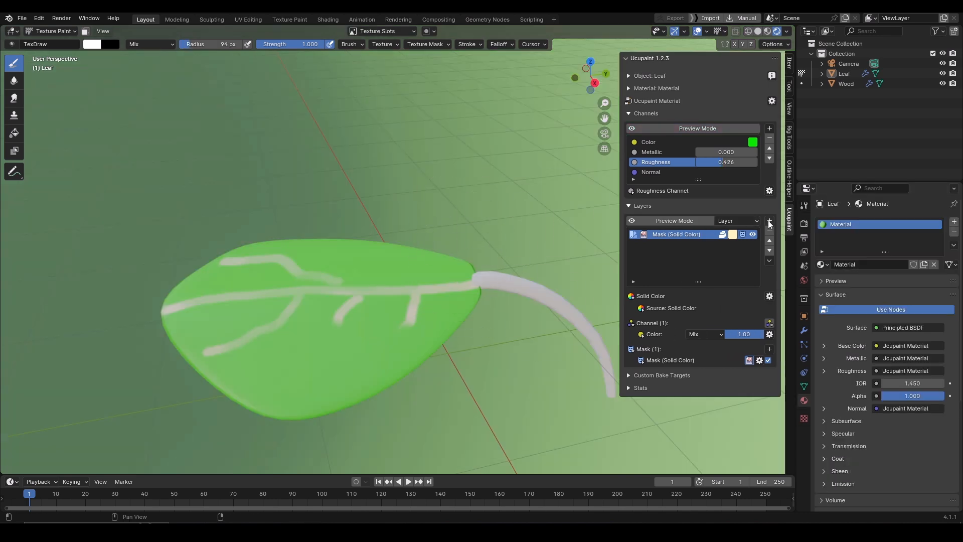
Add a Noise layer acting as a Bump Map on the Normal channel.
click(768, 220)
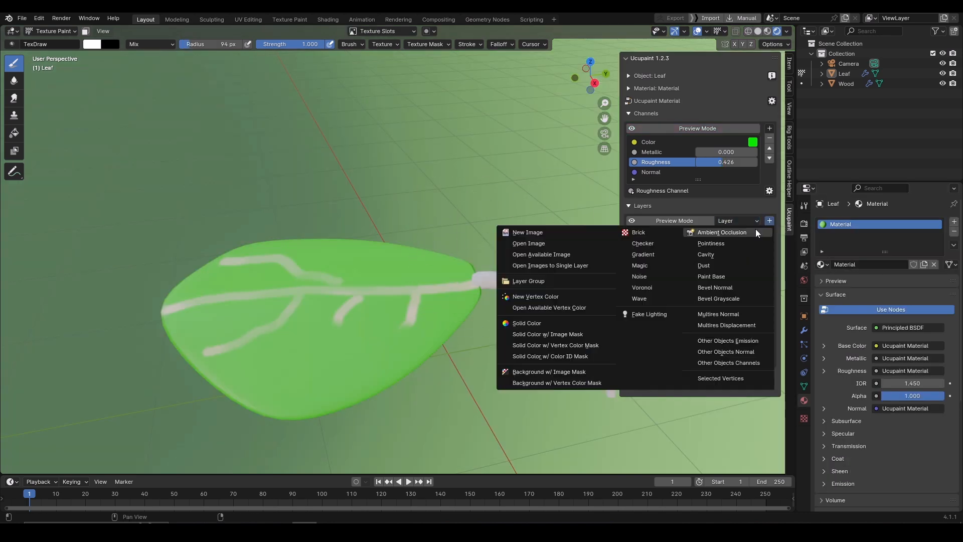
click(639, 275)
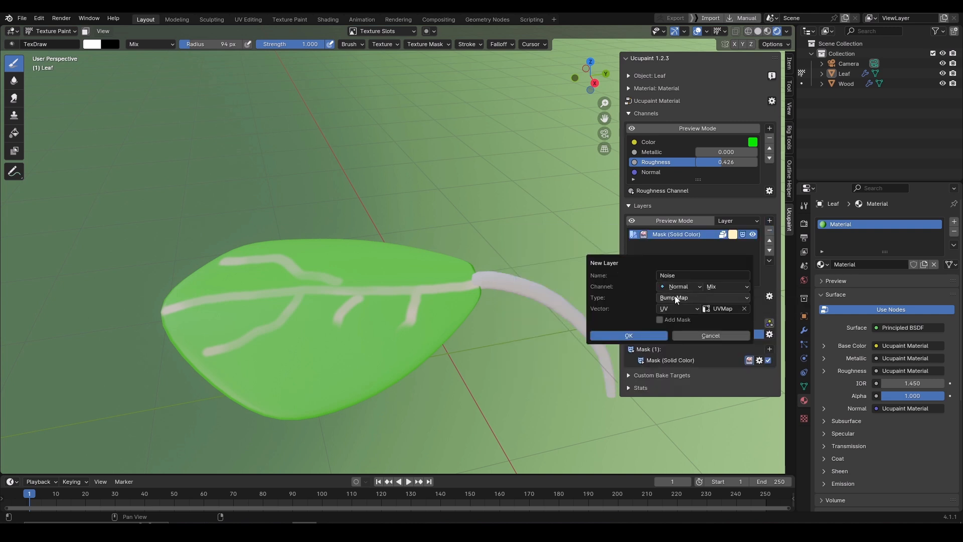
click(628, 336)
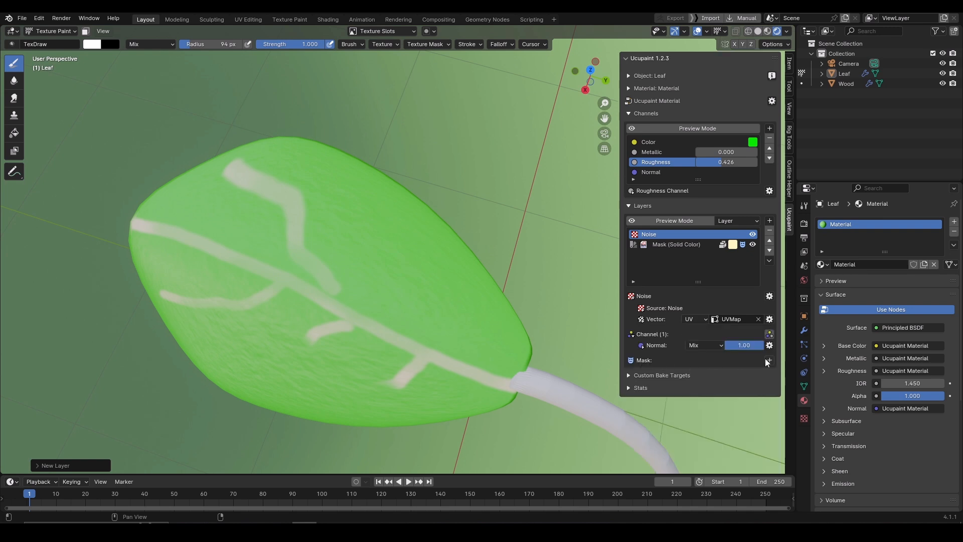
Give the Noise layer a new black mask.
click(768, 360)
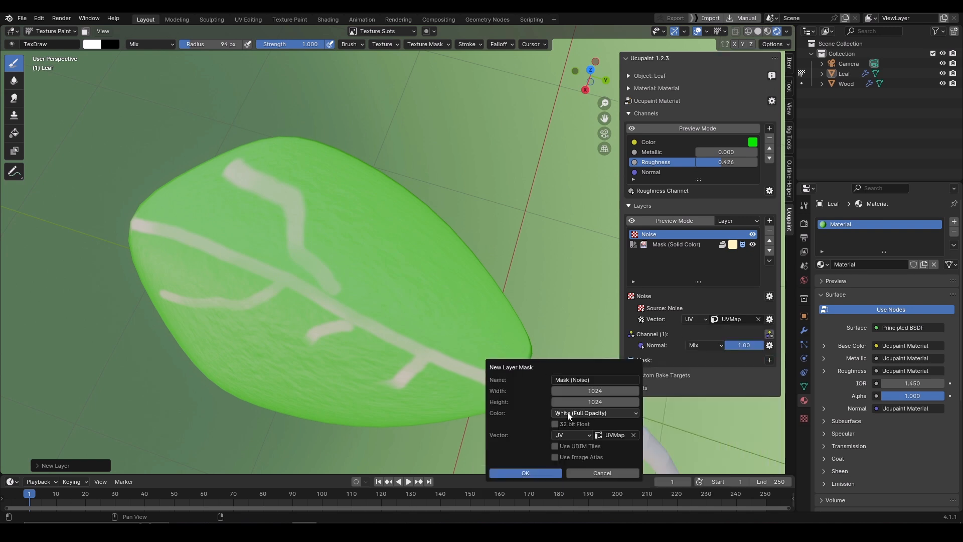
click(593, 413)
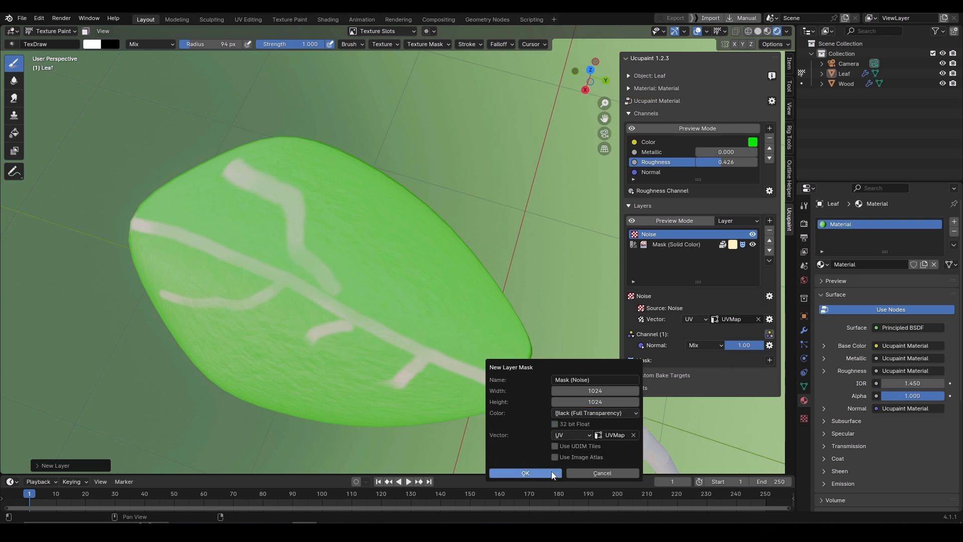
click(525, 473)
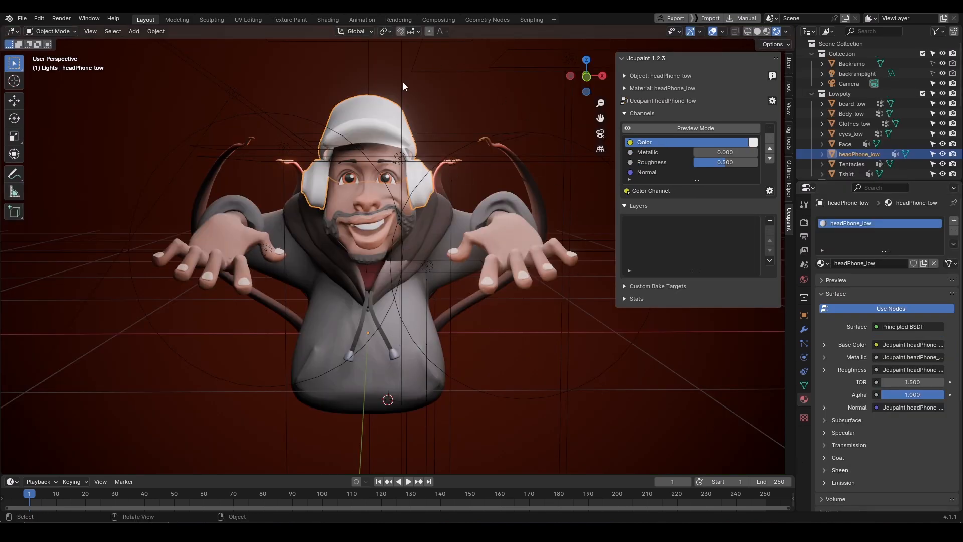
Load the headphone texture images into a single Ucupaint layer.
click(769, 220)
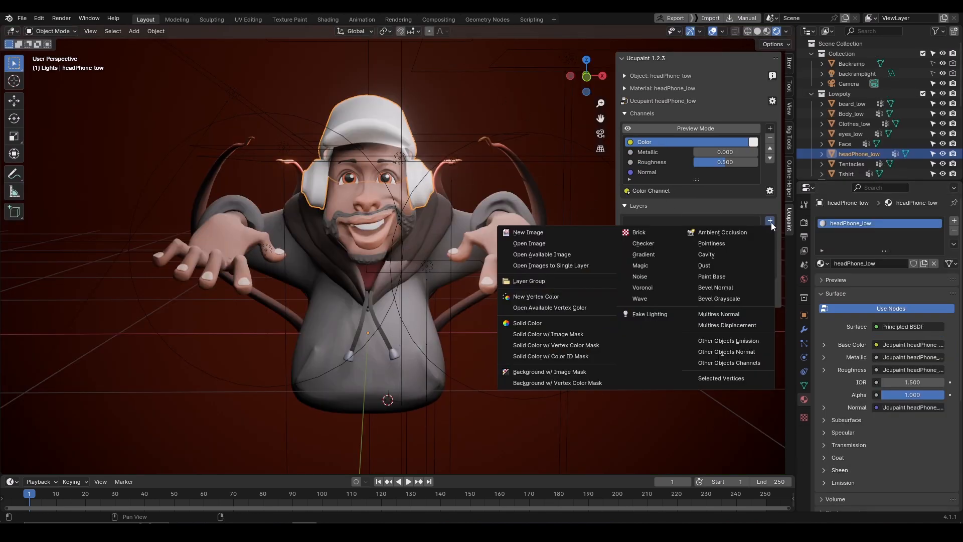
mouse_move(557, 265)
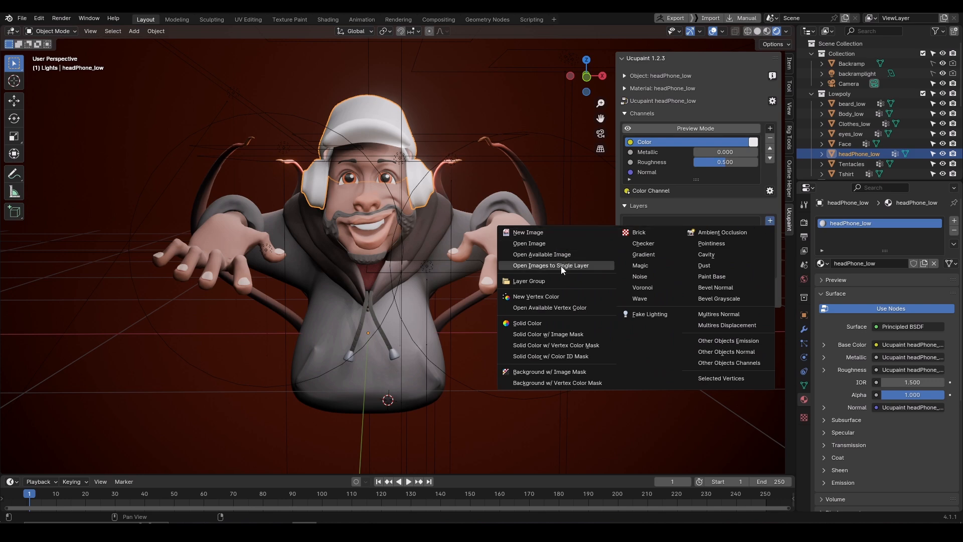
click(549, 265)
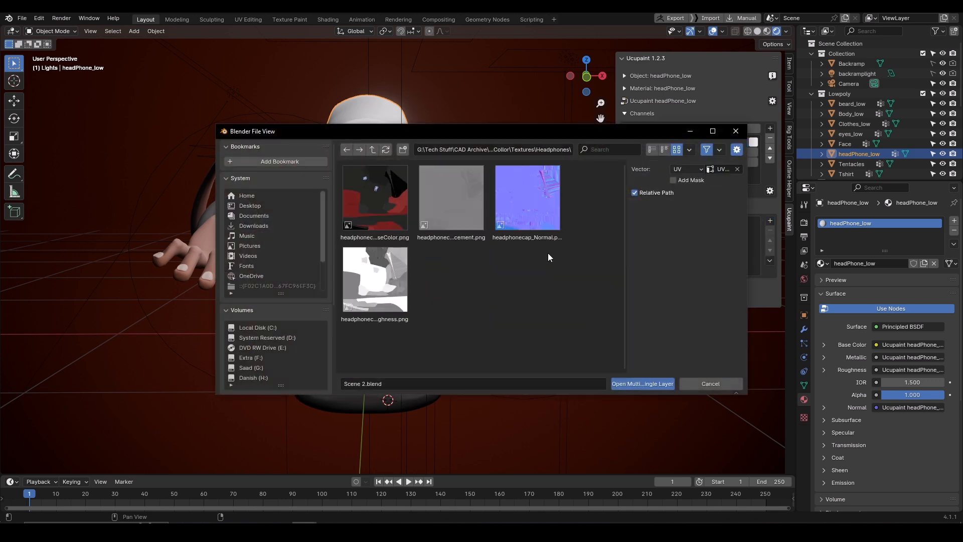
click(642, 383)
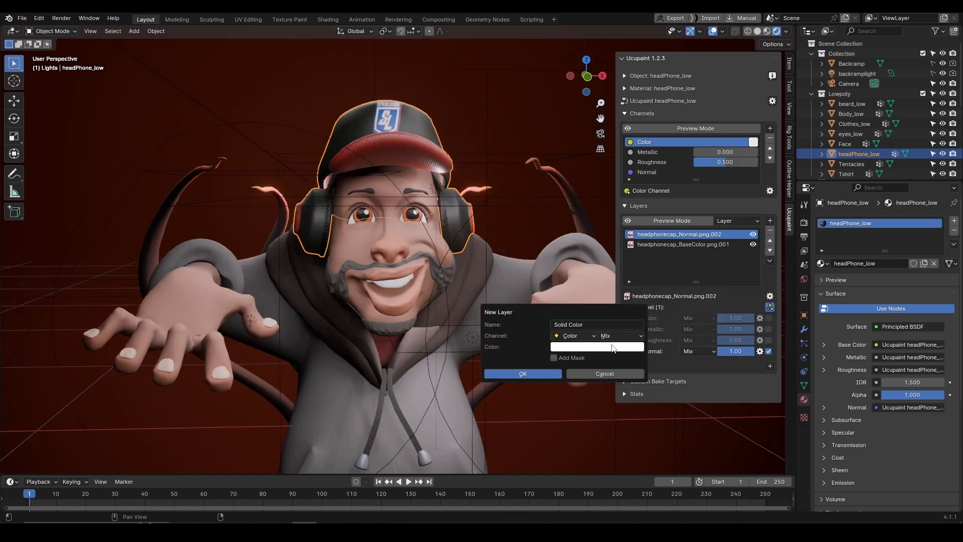
Add a red Solid Color layer with a white mask and enter Texture Paint mode.
click(522, 373)
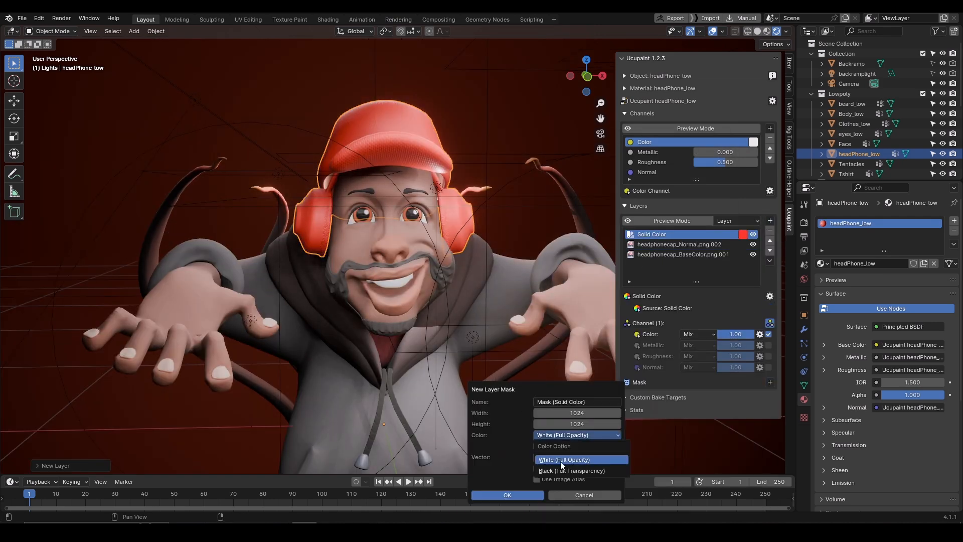
click(506, 495)
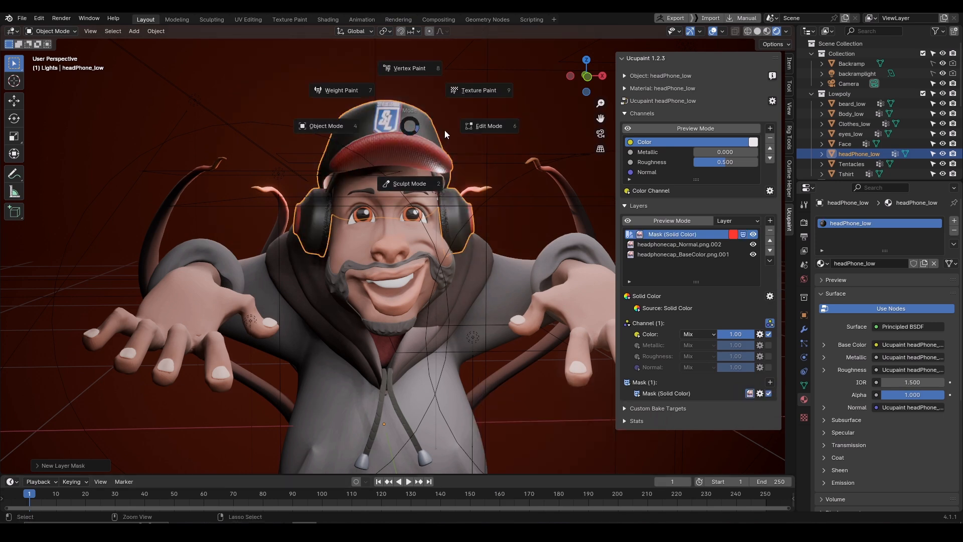
click(478, 89)
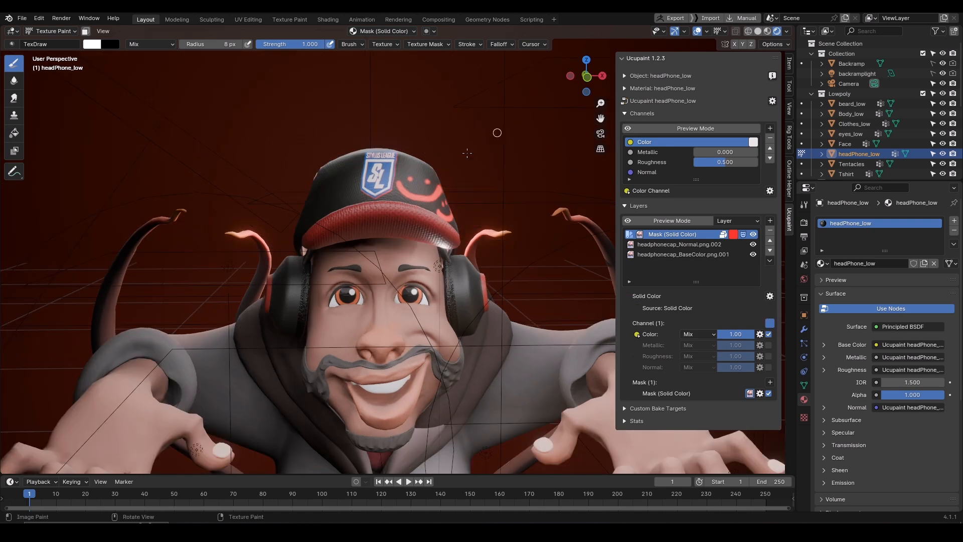
Bake all the headphone character's channels to an image and open the baked image options.
click(772, 101)
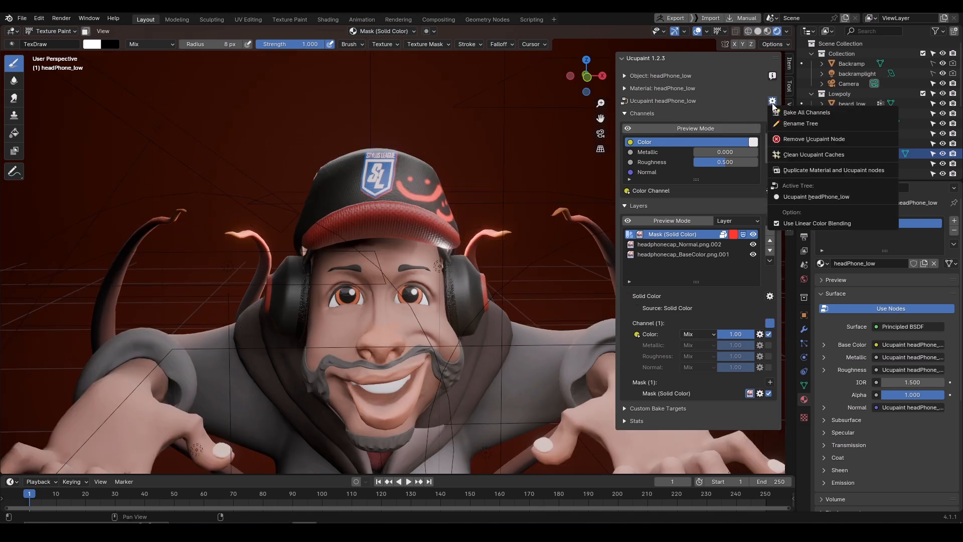
click(805, 112)
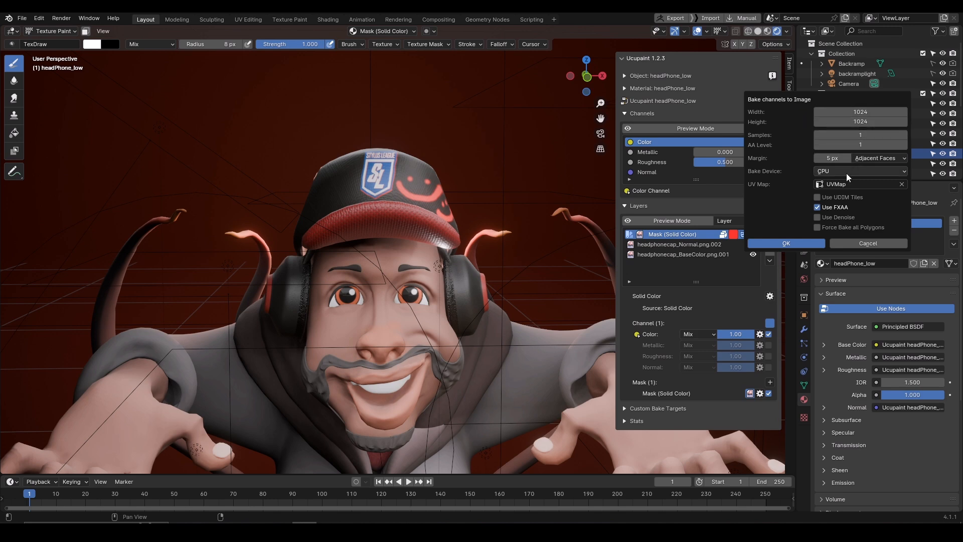
click(785, 243)
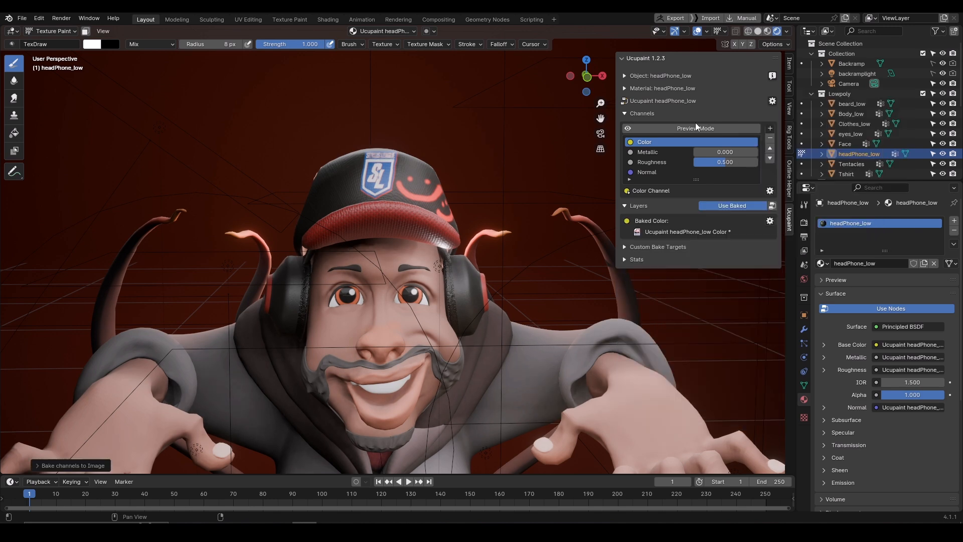
click(769, 221)
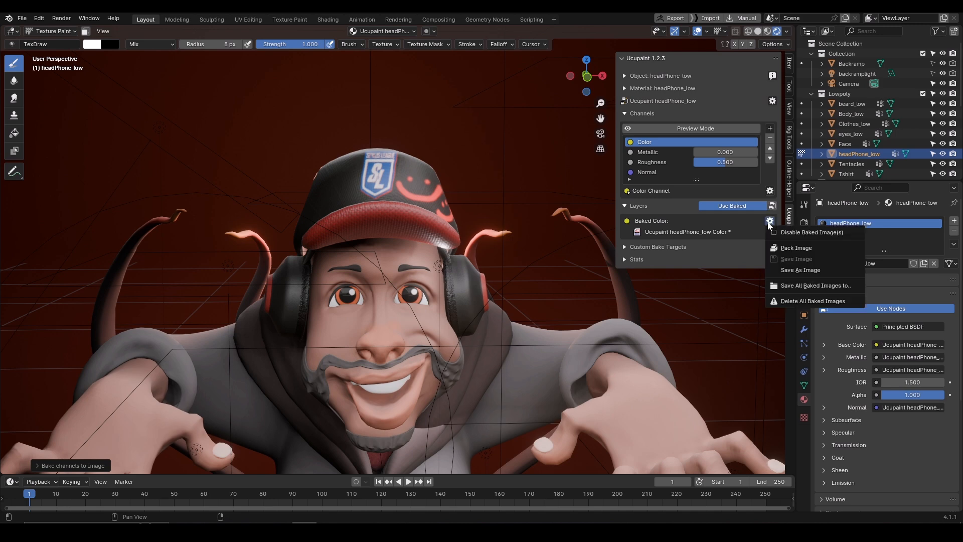
mouse_move(800, 270)
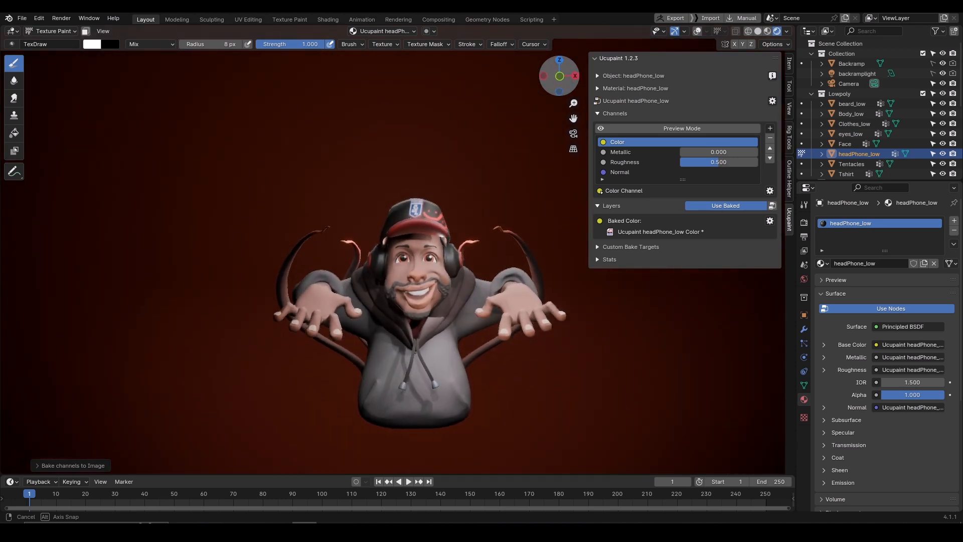
Leave the baked character scene for the PseudoPainter blend file on the desktop.
click(328, 19)
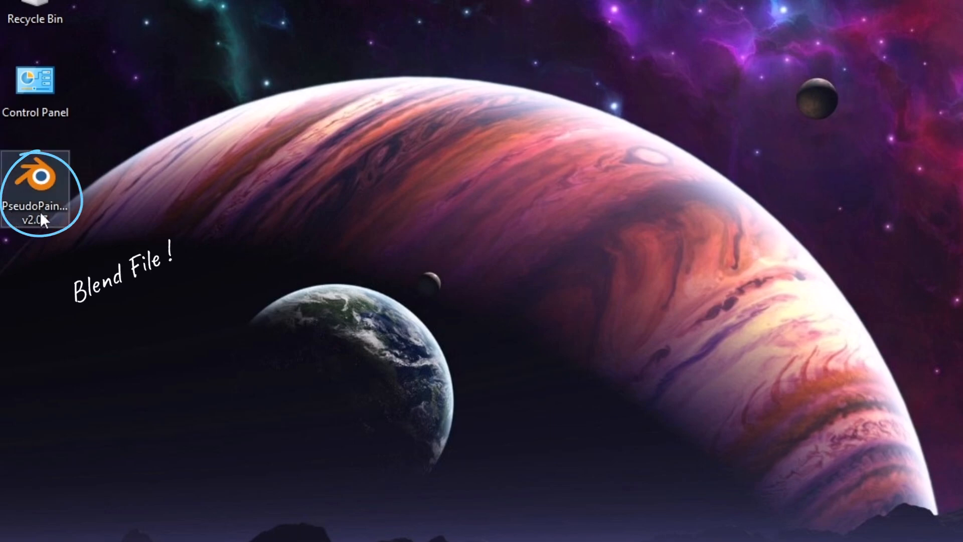
Append the PseudoPainter node groups from PseudoPainter v2.07.blend's NodeTree folder.
double_click(36, 191)
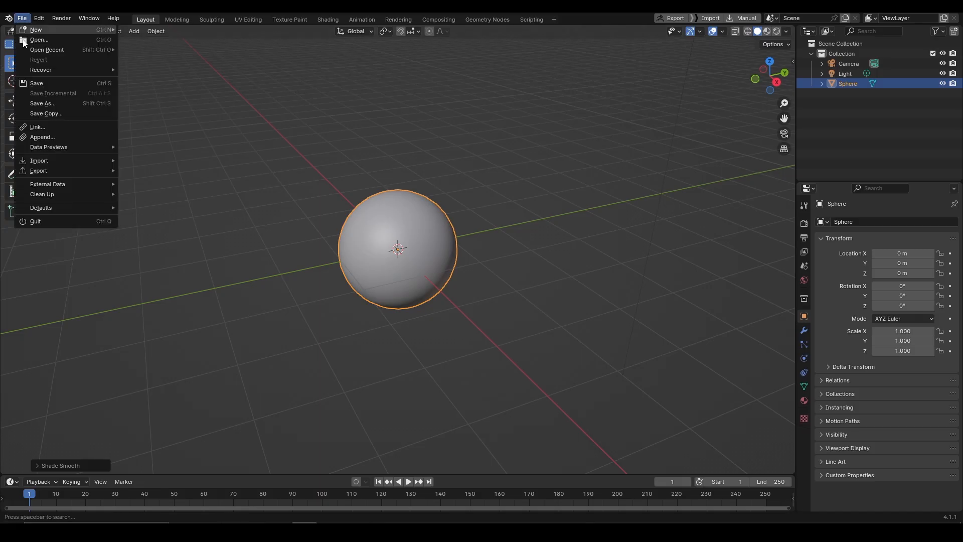
click(42, 137)
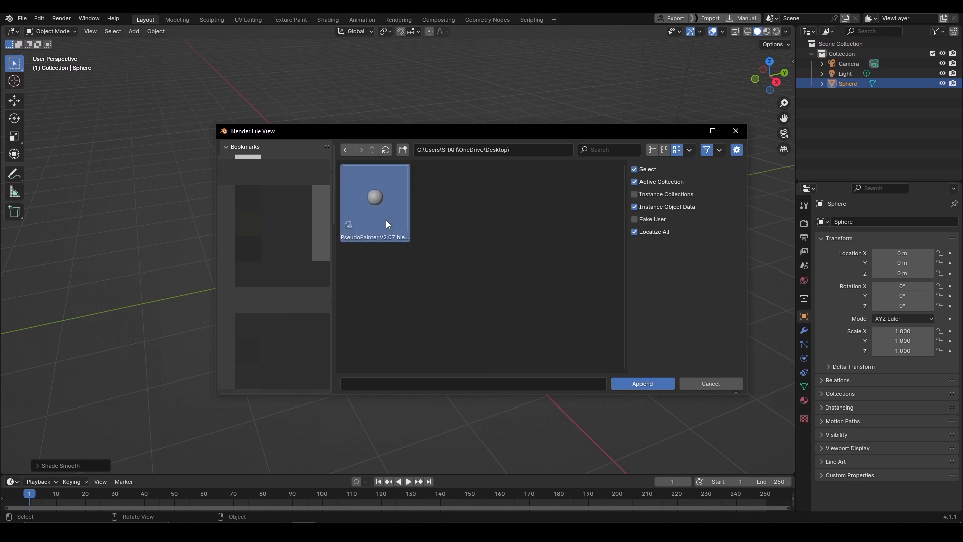
double_click(374, 196)
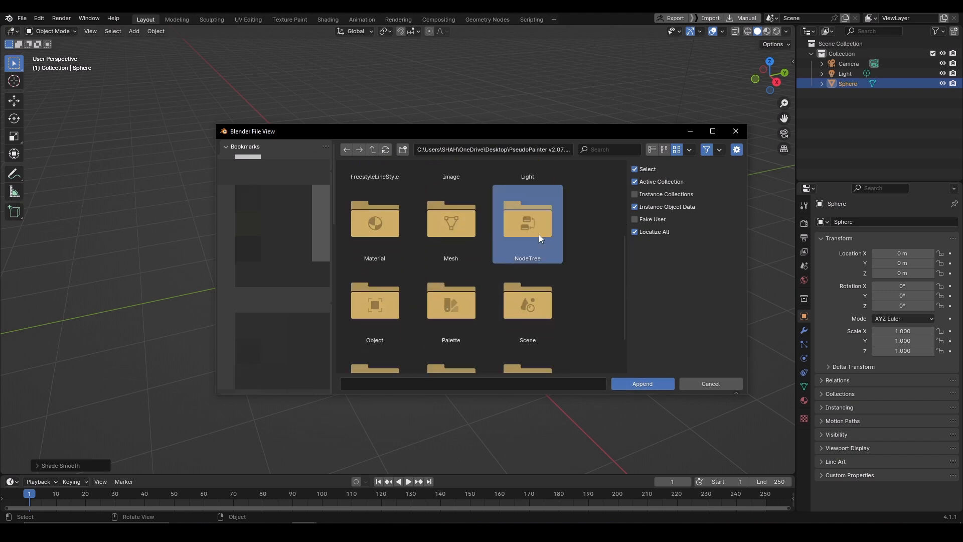
double_click(527, 218)
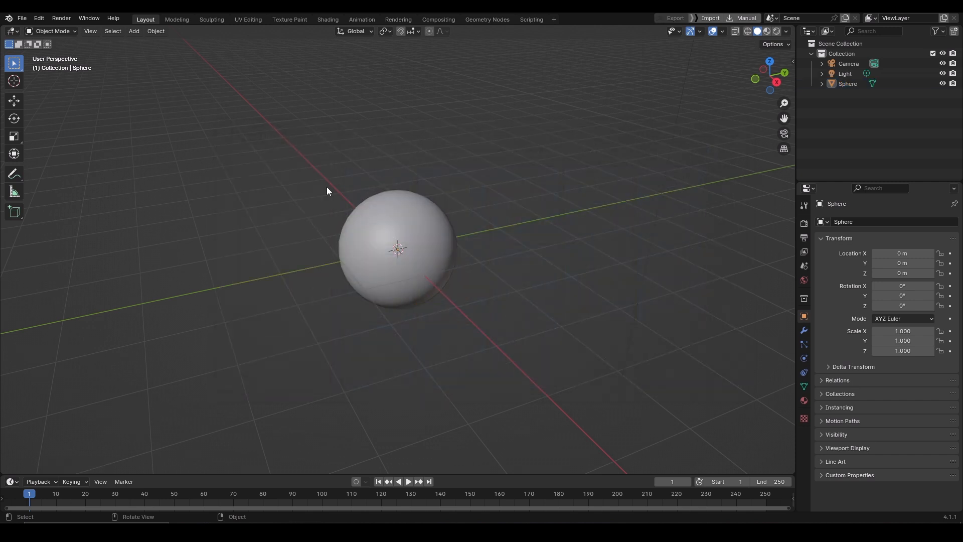
click(328, 19)
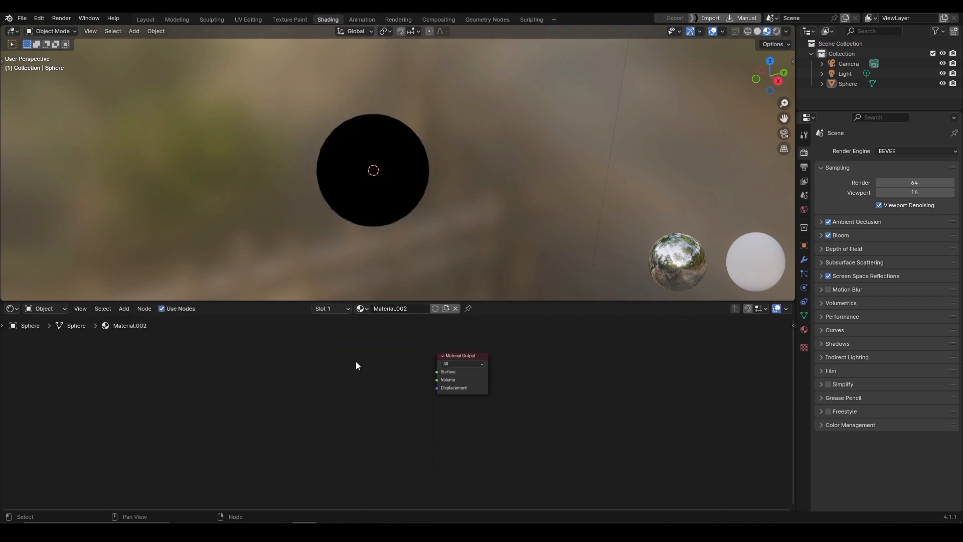
Add pseudoShader (Eevee), pseudoPainter and Texture Coordinate nodes to the sphere's material.
key(shift+a)
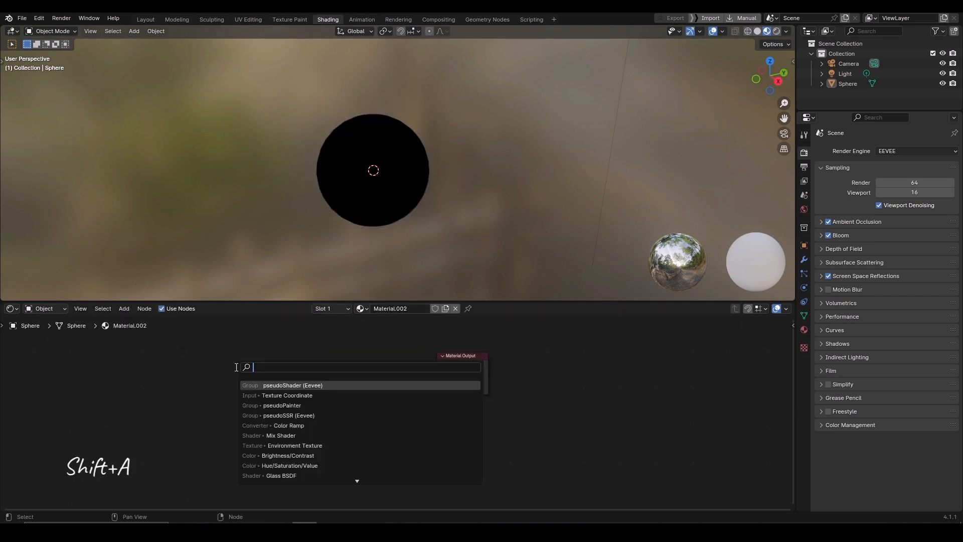
click(293, 385)
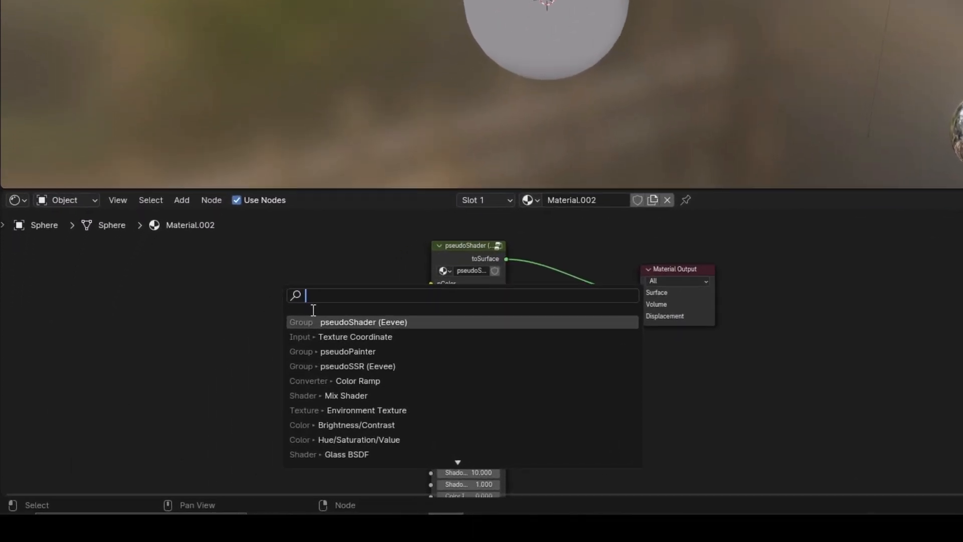
click(348, 350)
text(t)
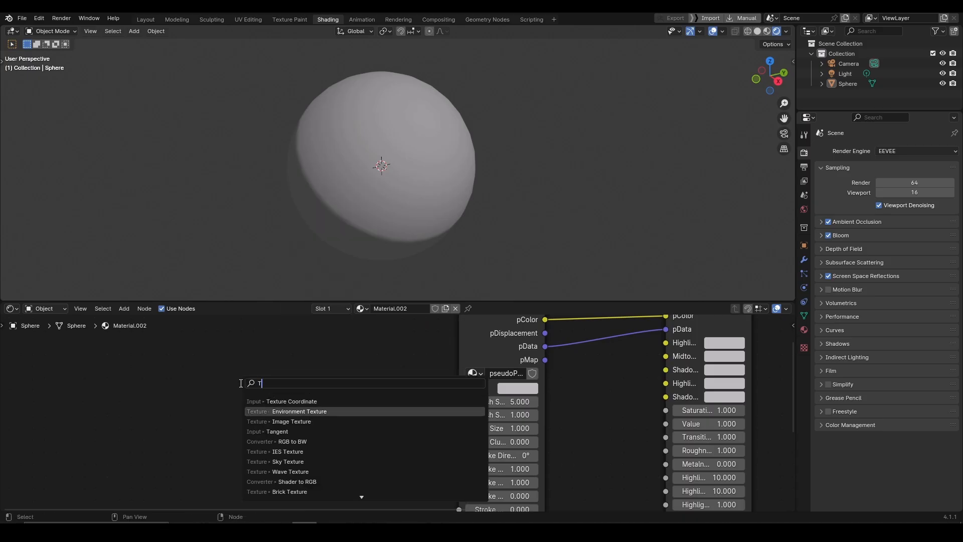
click(291, 401)
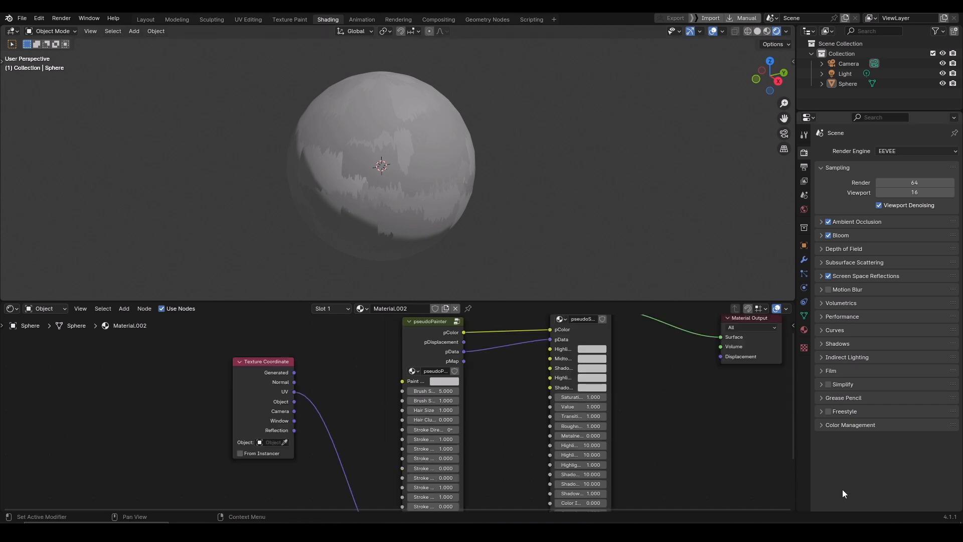
Set the pseudoPainter Paint colour to a fine-tuned purple.
click(447, 380)
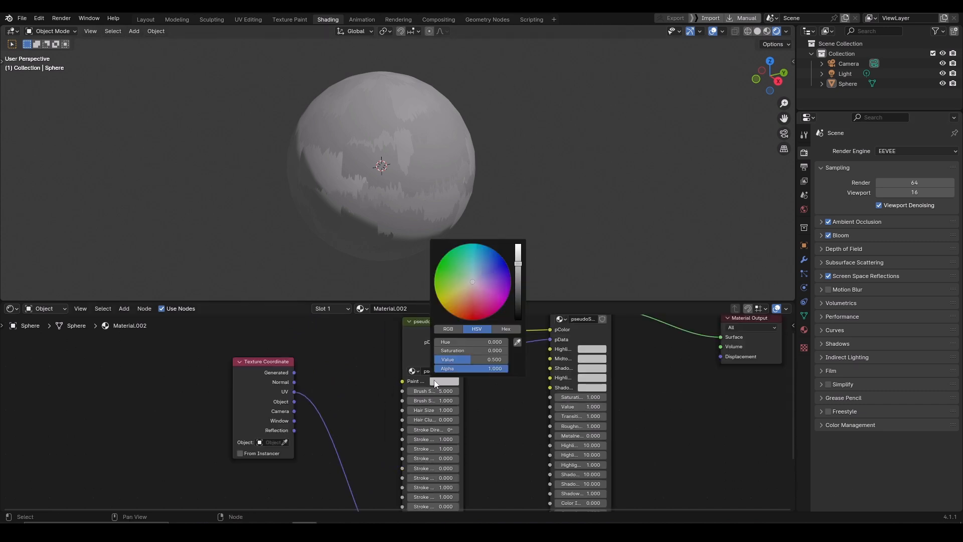
click(483, 283)
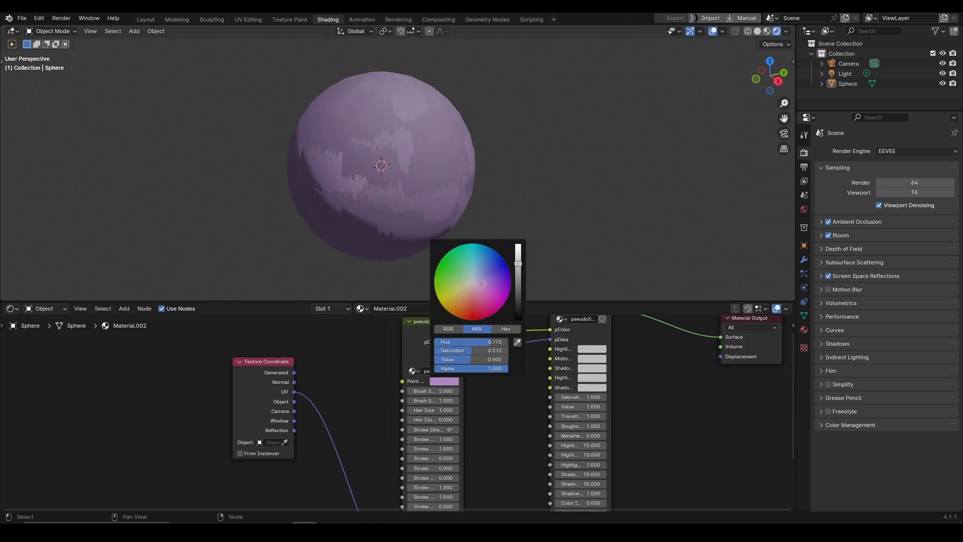
click(473, 271)
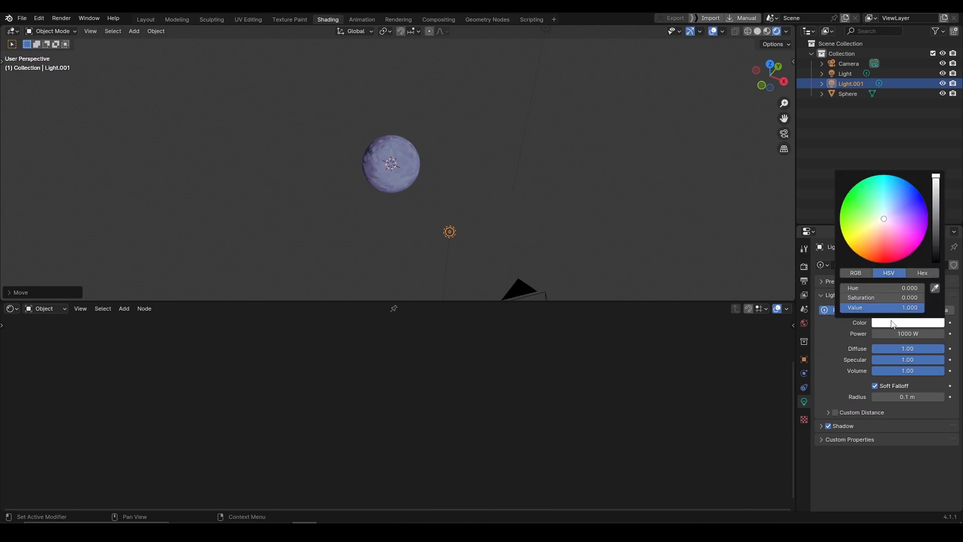
Choose a colour for the new point light in Light properties.
click(884, 246)
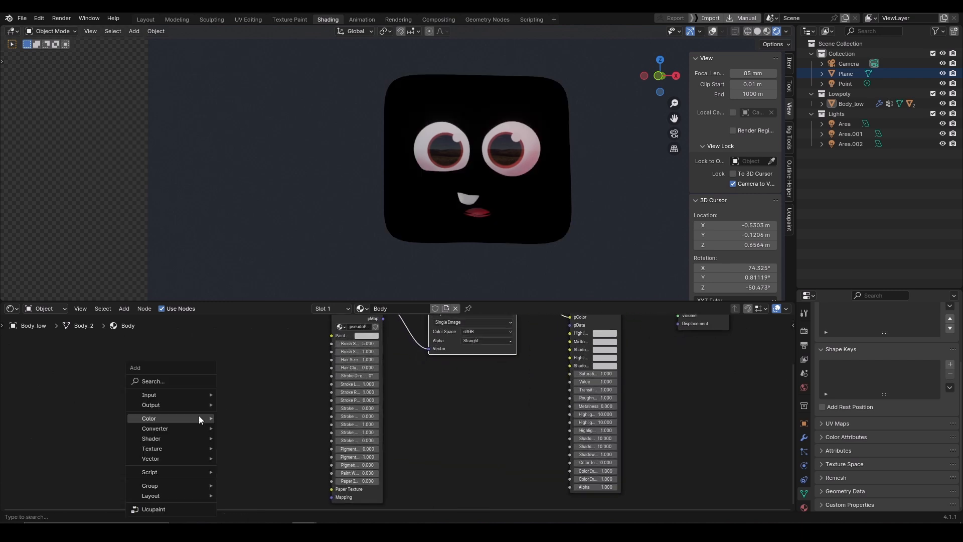
Adjust the pseudoPainter brush stroke shape to smooth the character's red face.
text(Text)
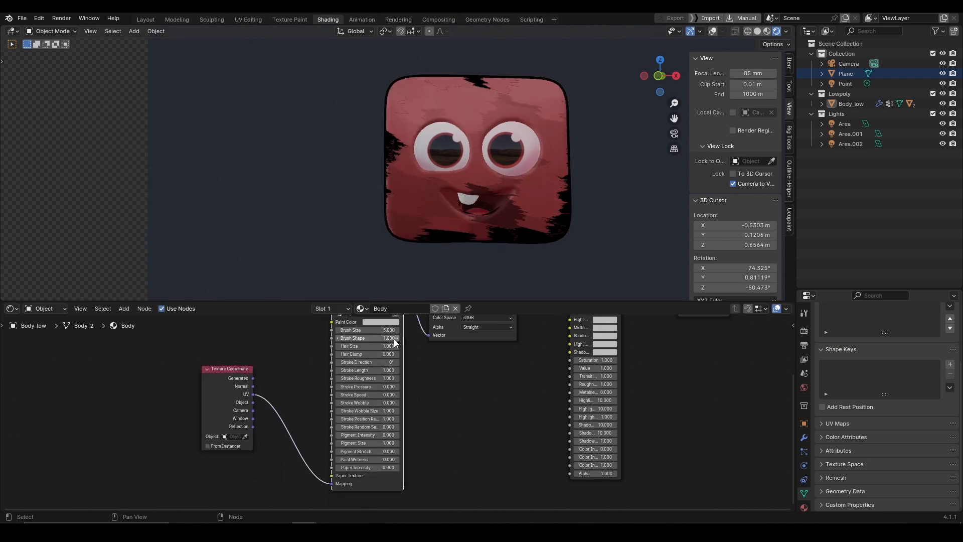
drag(368, 330, 389, 330)
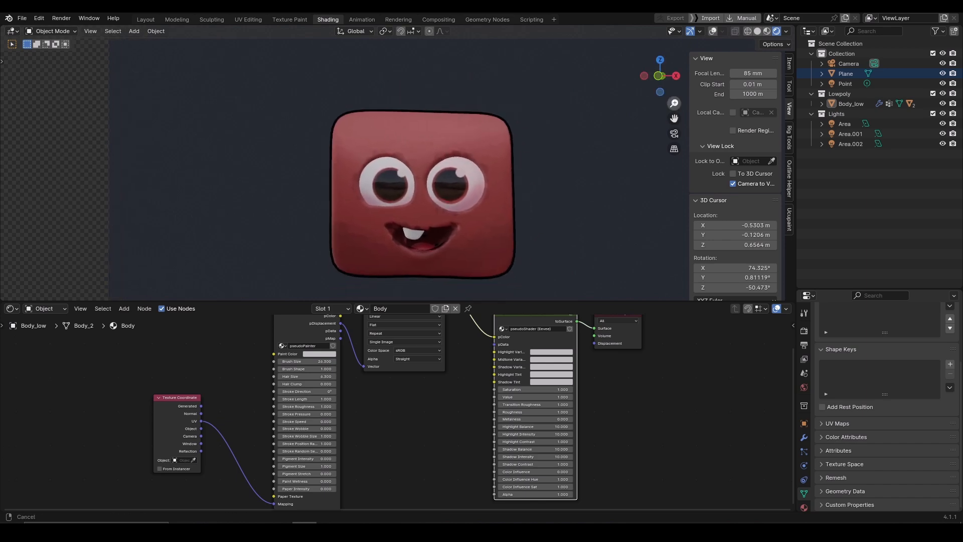
click(145, 19)
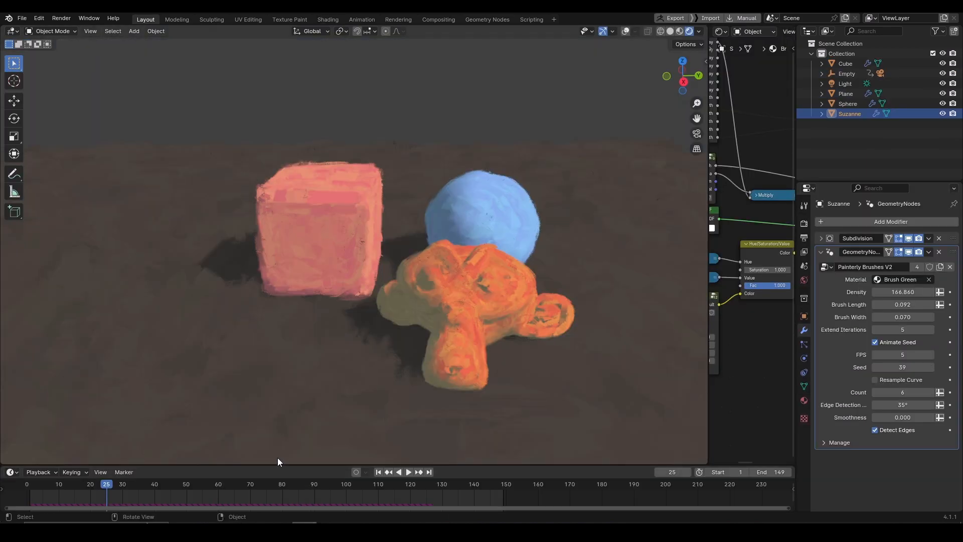
Append the Painterly Brushes V2 node group from the blend file's NodeTree folder.
click(408, 471)
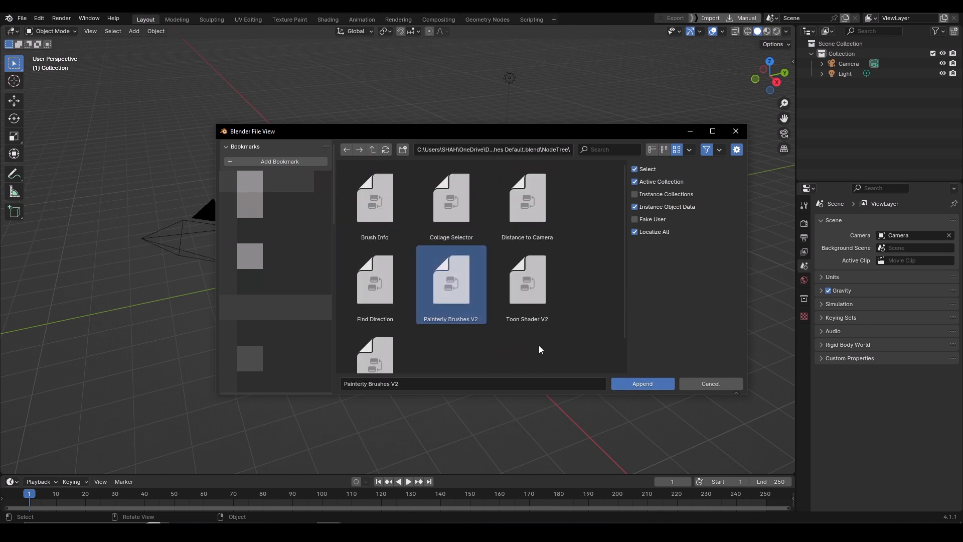
click(641, 383)
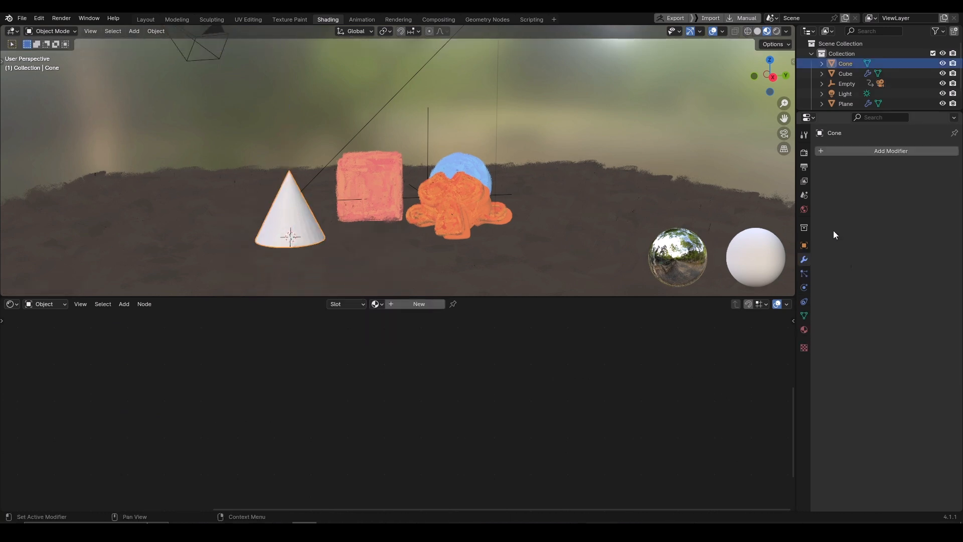
Add the Painterly Brushes V2 modifier to the cone with the Brush material.
click(890, 151)
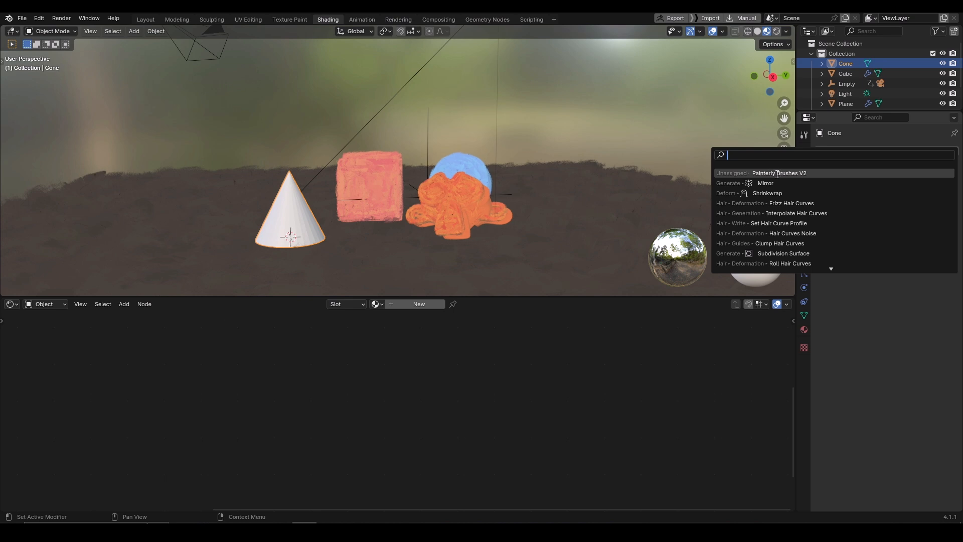
click(779, 172)
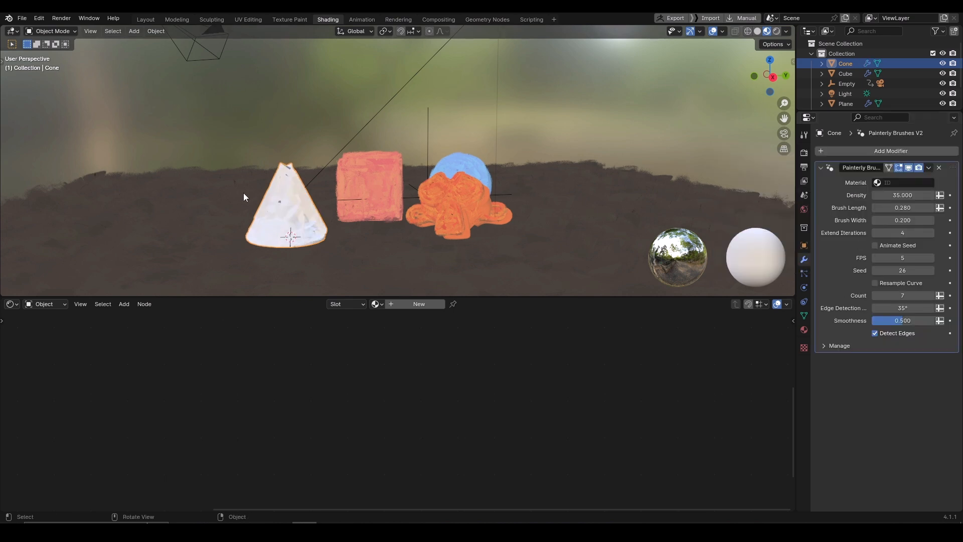
click(878, 182)
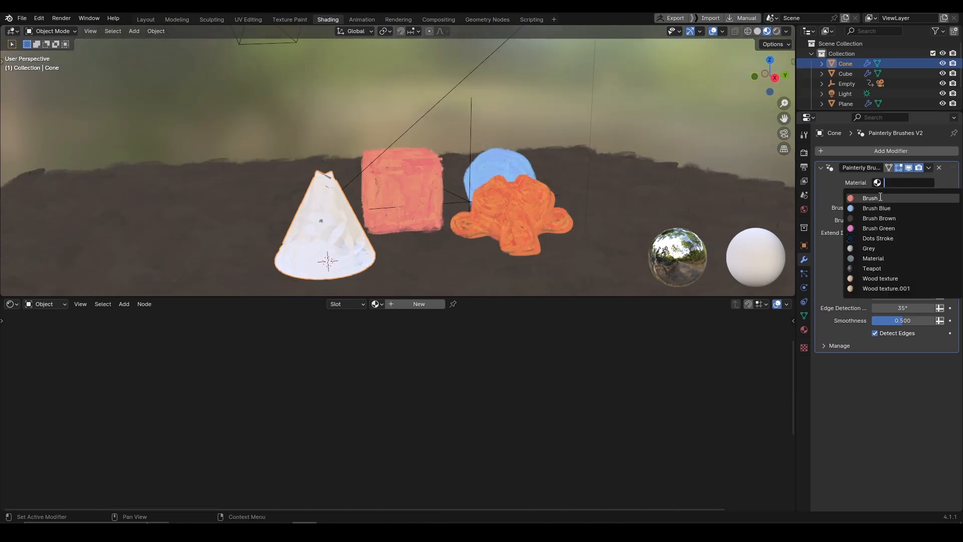
click(870, 197)
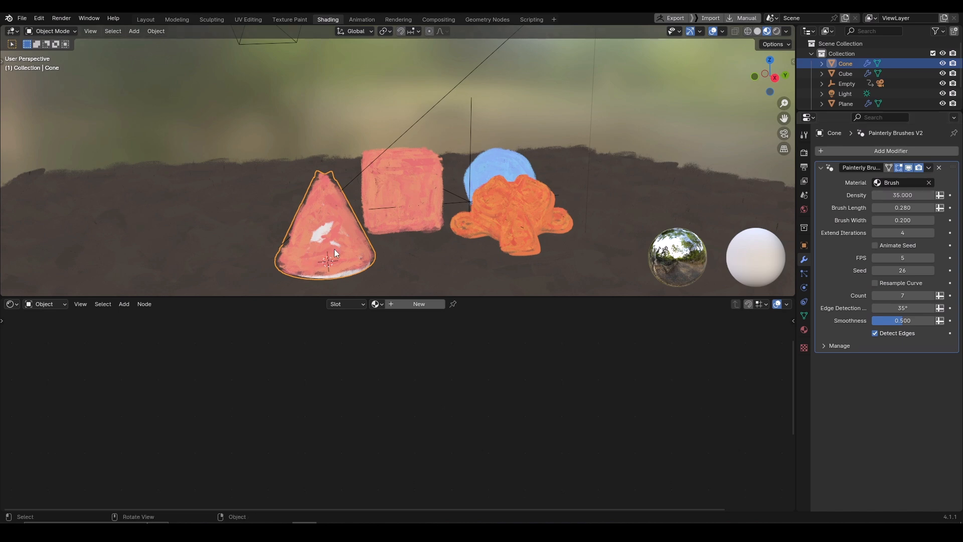
mouse_move(341, 251)
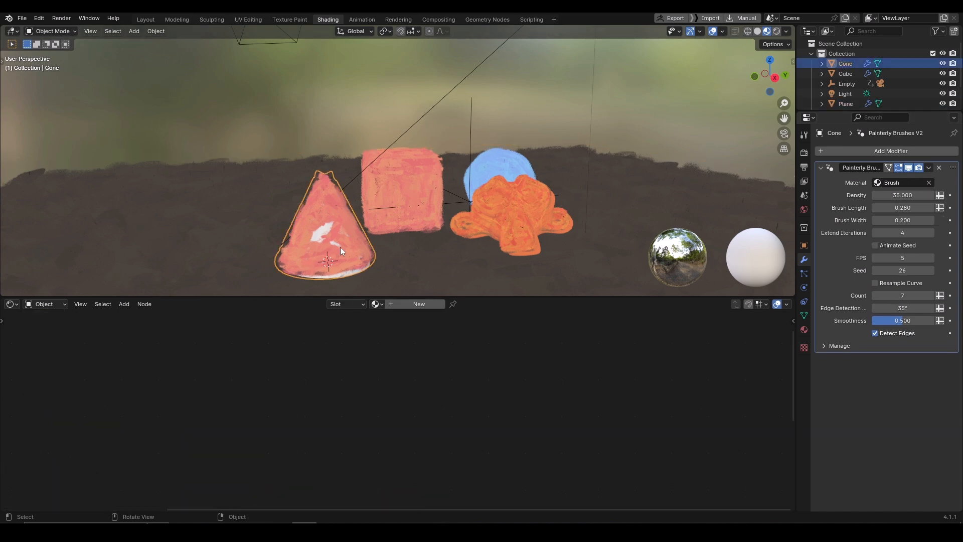
click(375, 304)
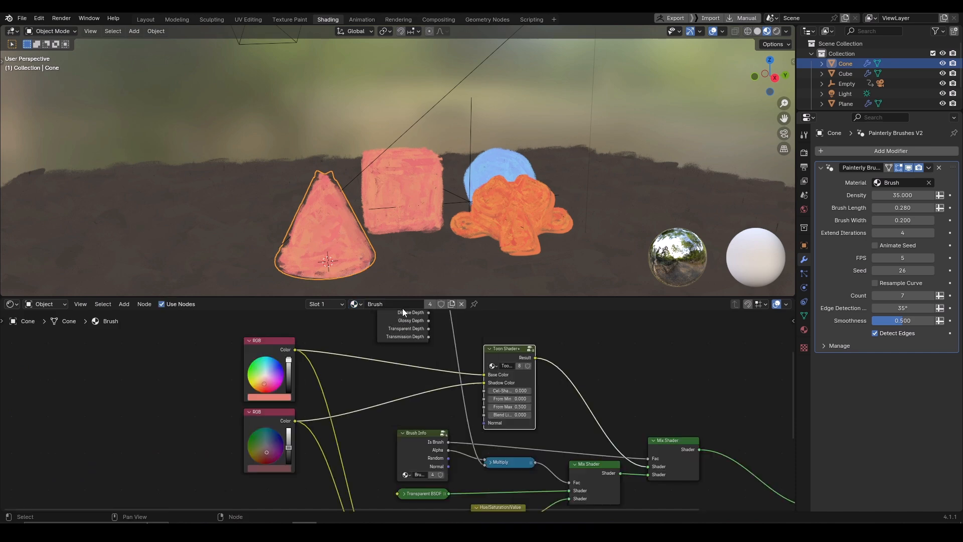
Duplicate the Brush material and assign Brush.001 in the modifier's Material field.
click(435, 303)
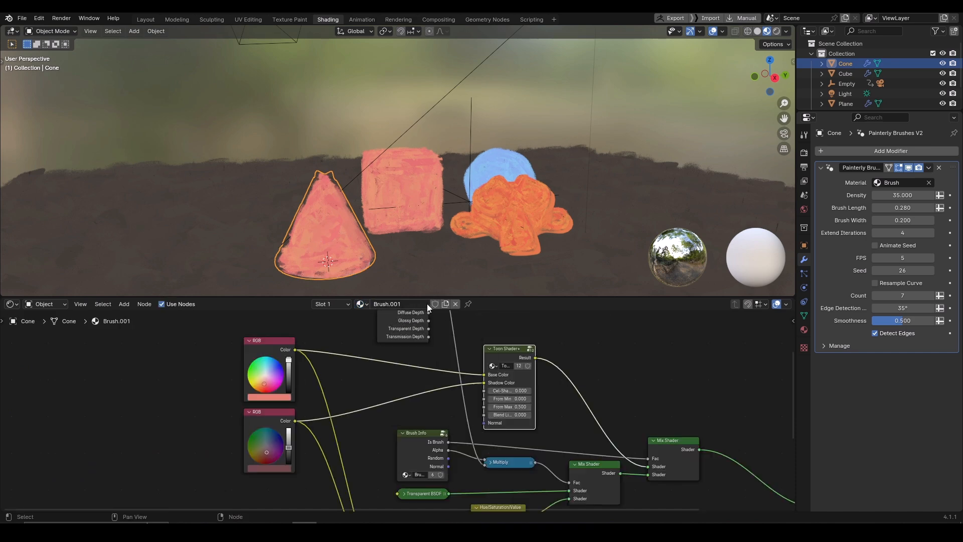
click(900, 183)
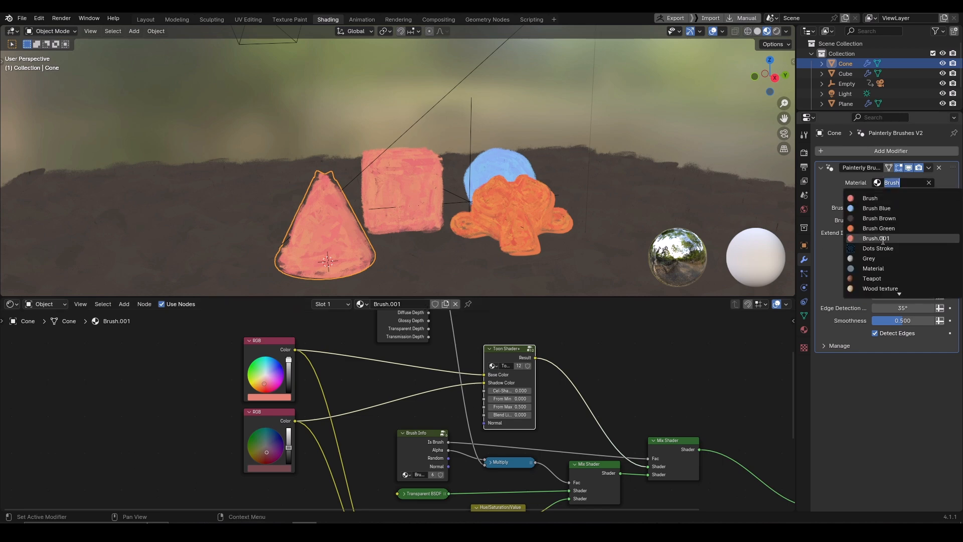
click(875, 238)
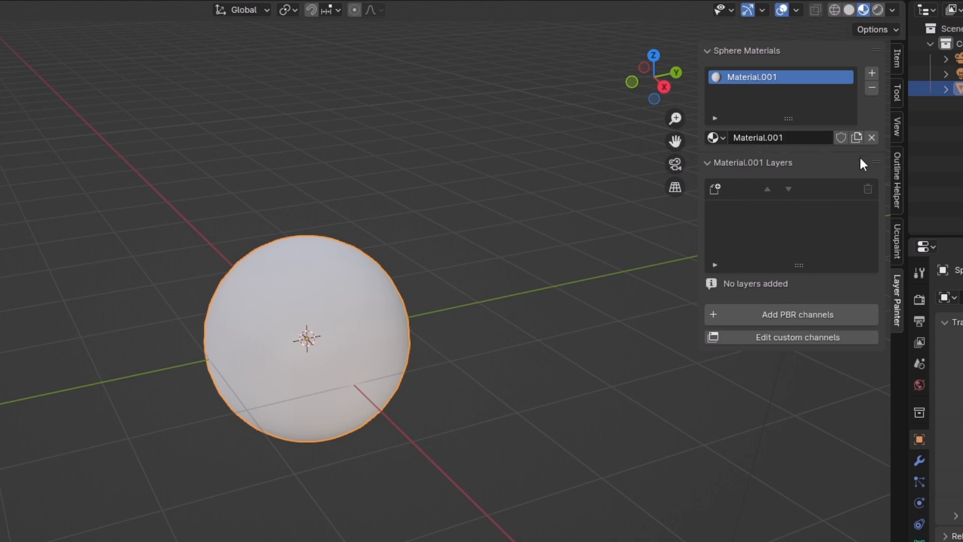
mouse_move(827, 183)
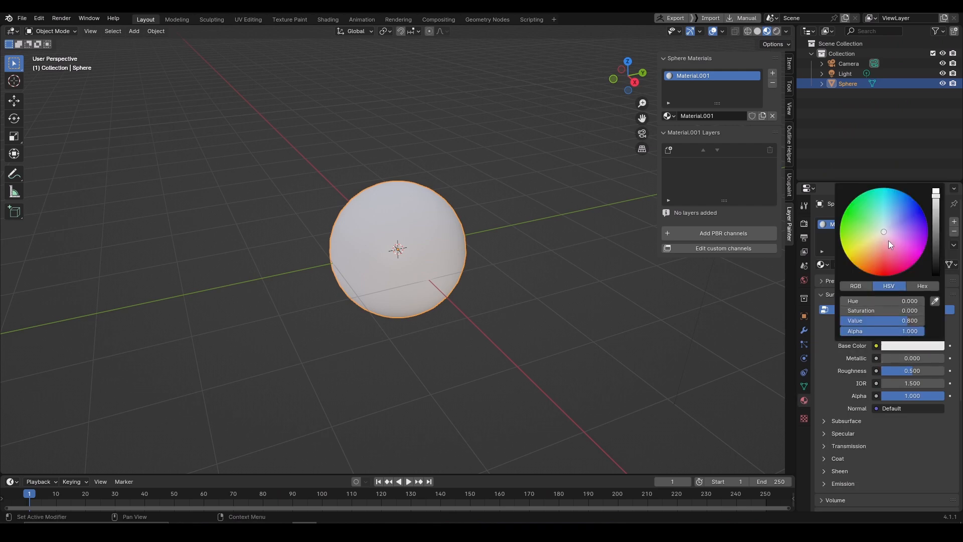
Add a layer with PBR channels, enable a black Base Color, and start its paint texture.
click(876, 262)
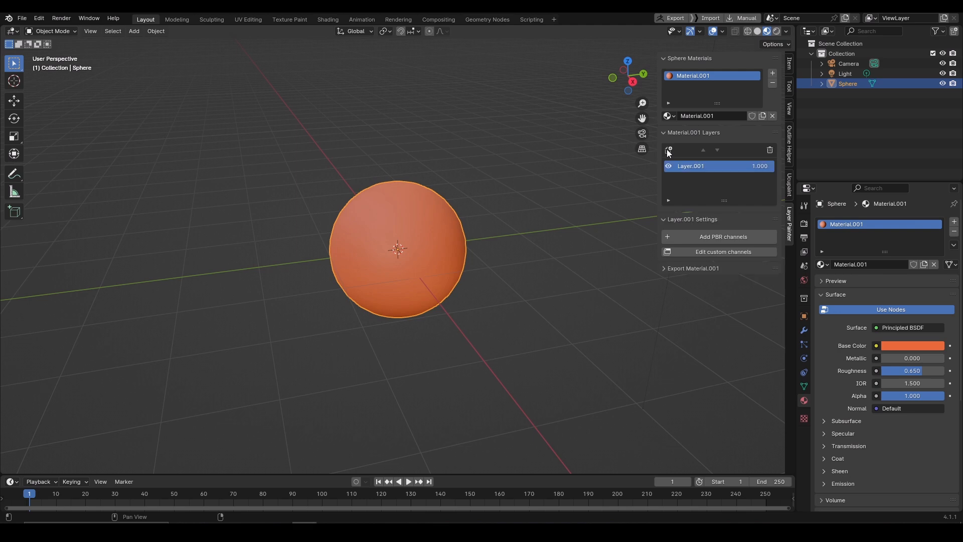
mouse_move(702, 200)
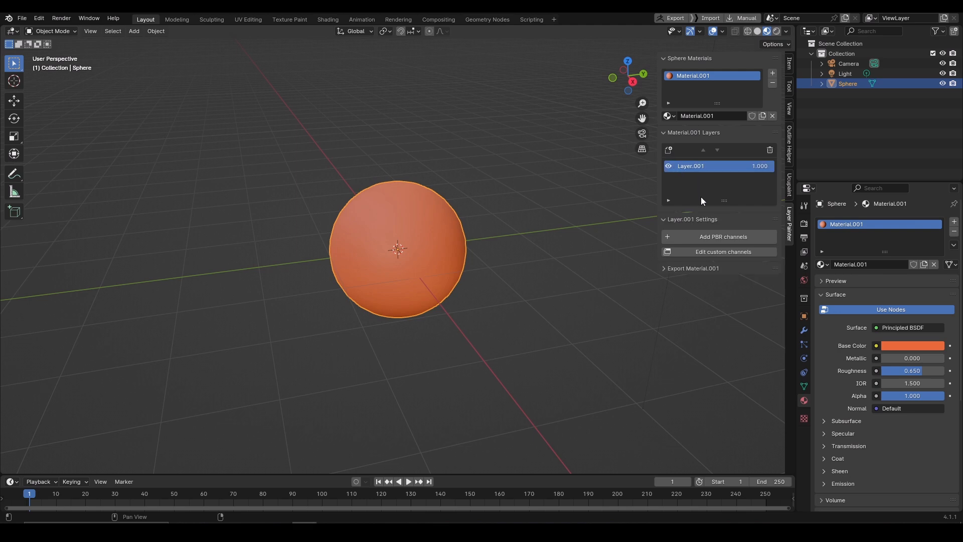
click(723, 236)
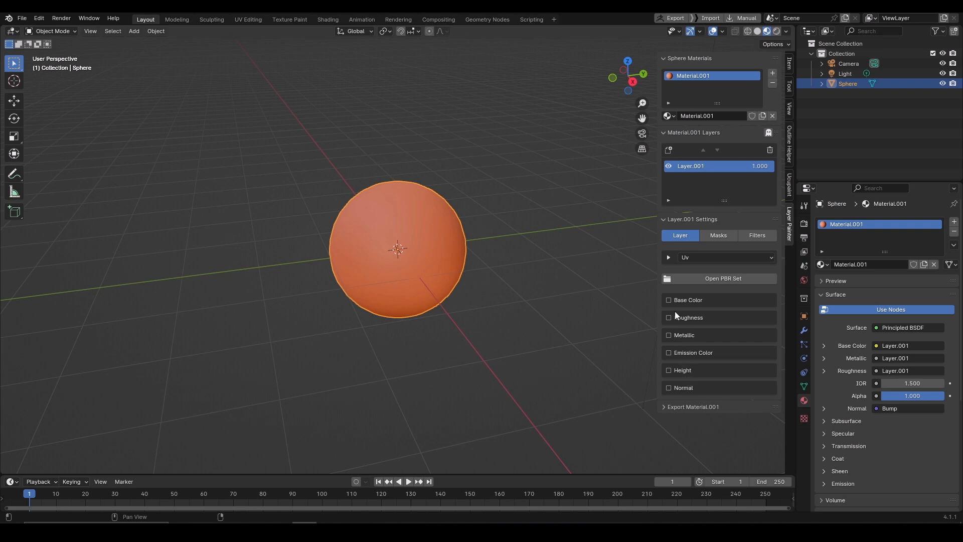
click(668, 300)
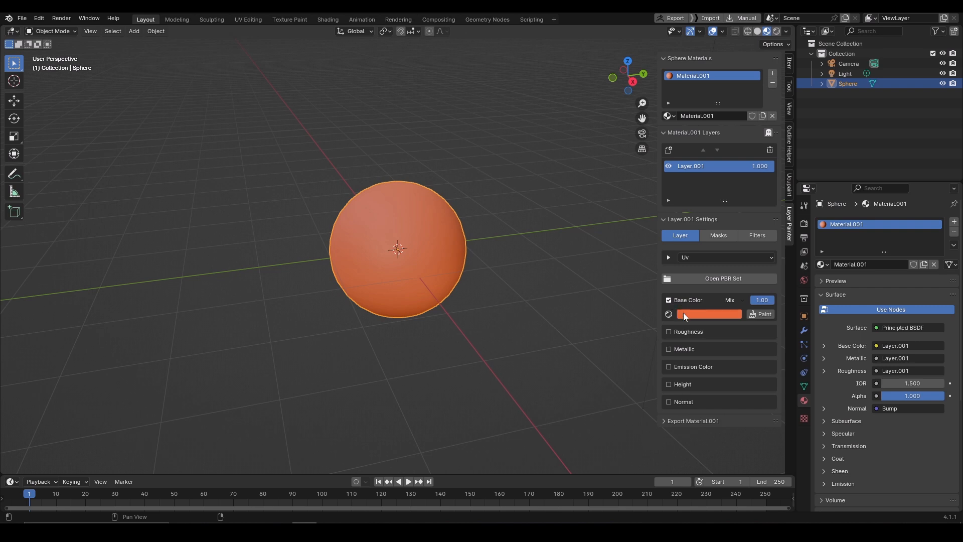
click(708, 314)
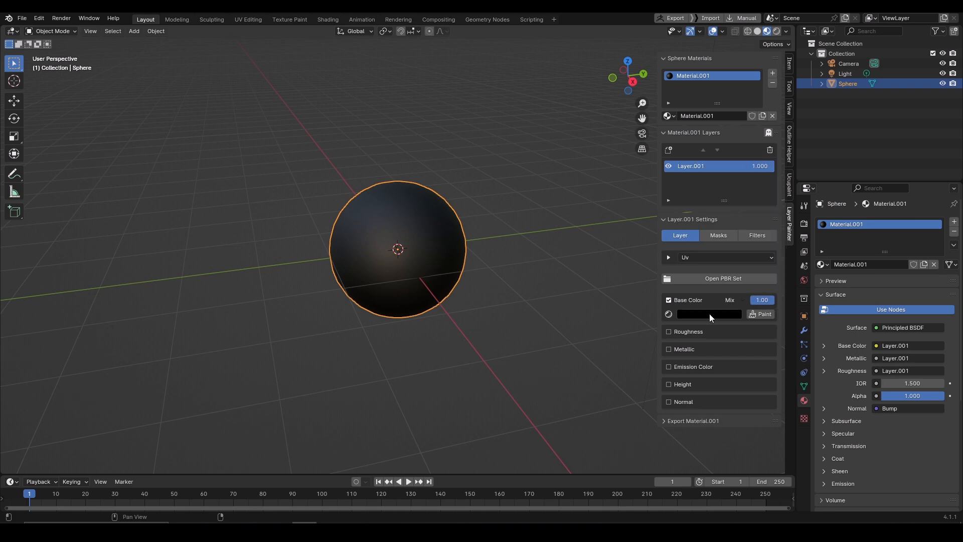
click(762, 314)
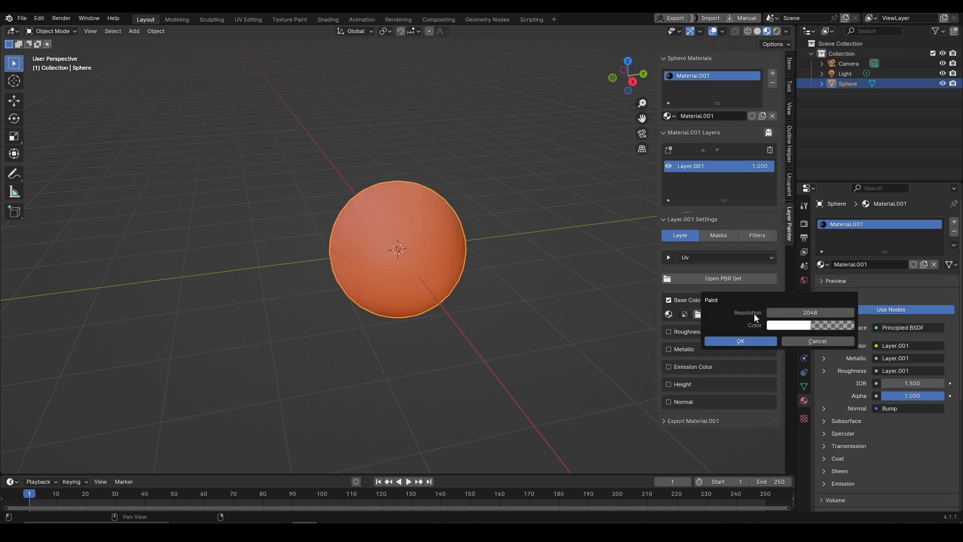
Paint black seams on the sphere, then enable Roughness with a black-filled paint texture.
click(739, 341)
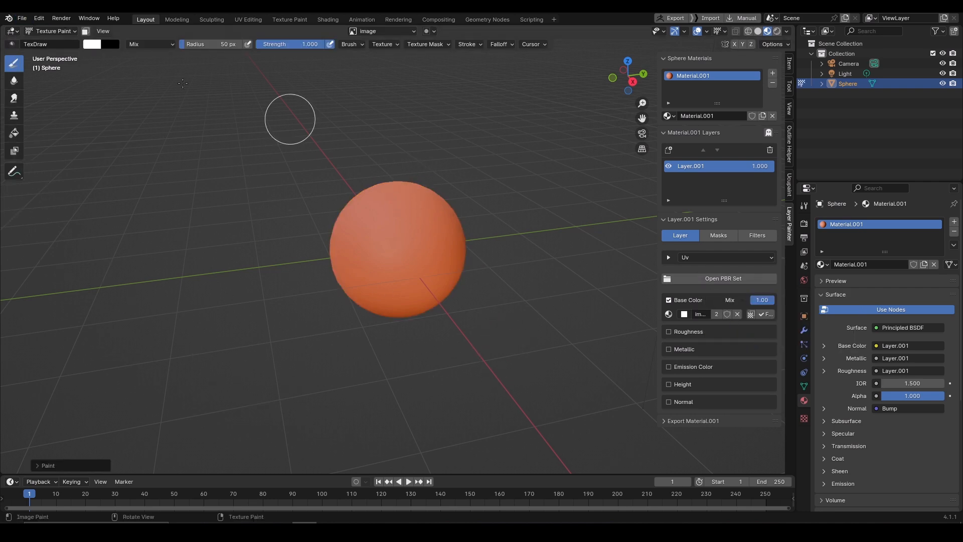
drag(393, 191, 424, 315)
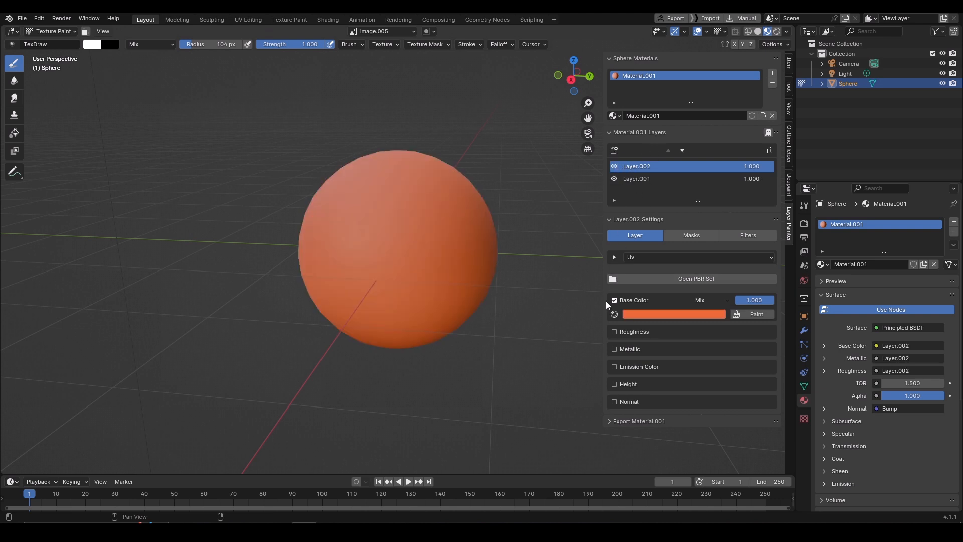
click(613, 318)
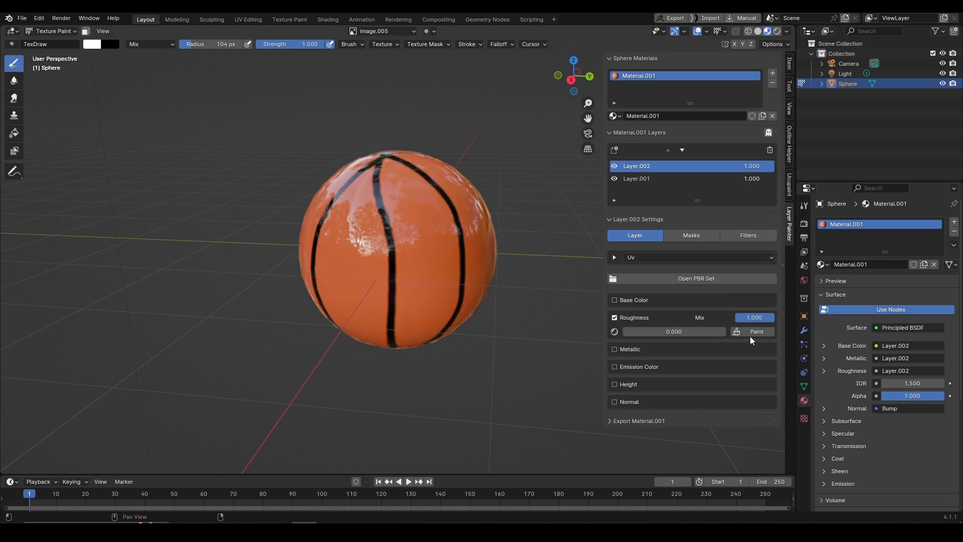
click(673, 331)
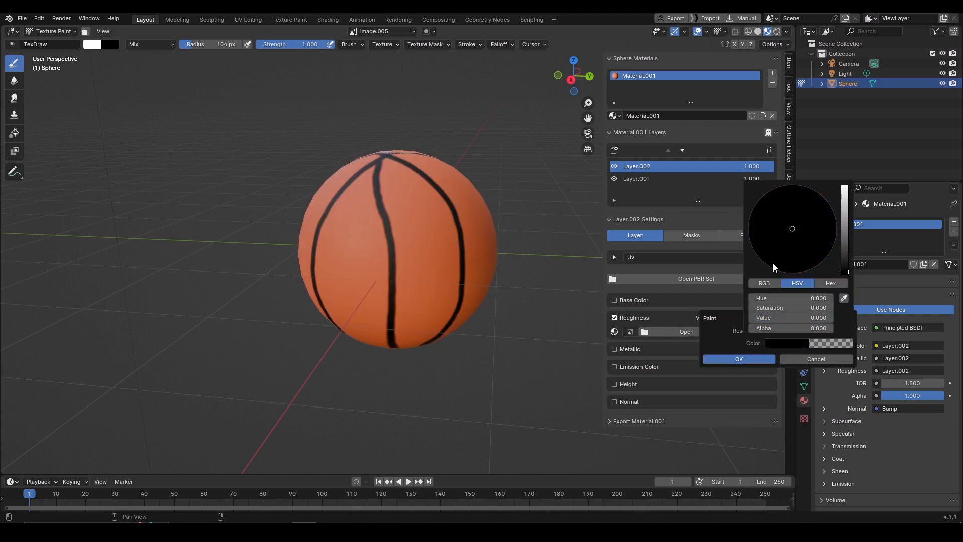
click(739, 358)
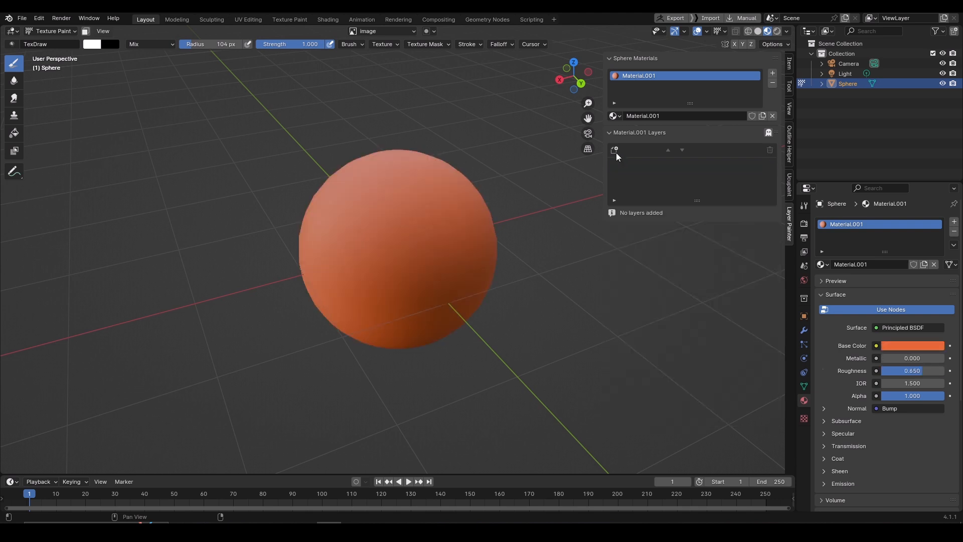
Add green and yellow layers and give the top layer a Dirt Spots mask.
click(614, 150)
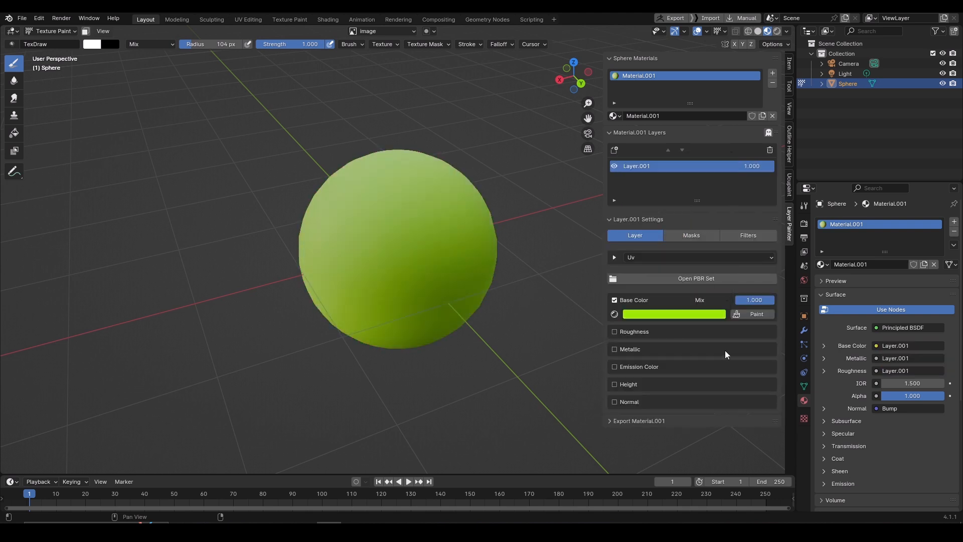
click(673, 314)
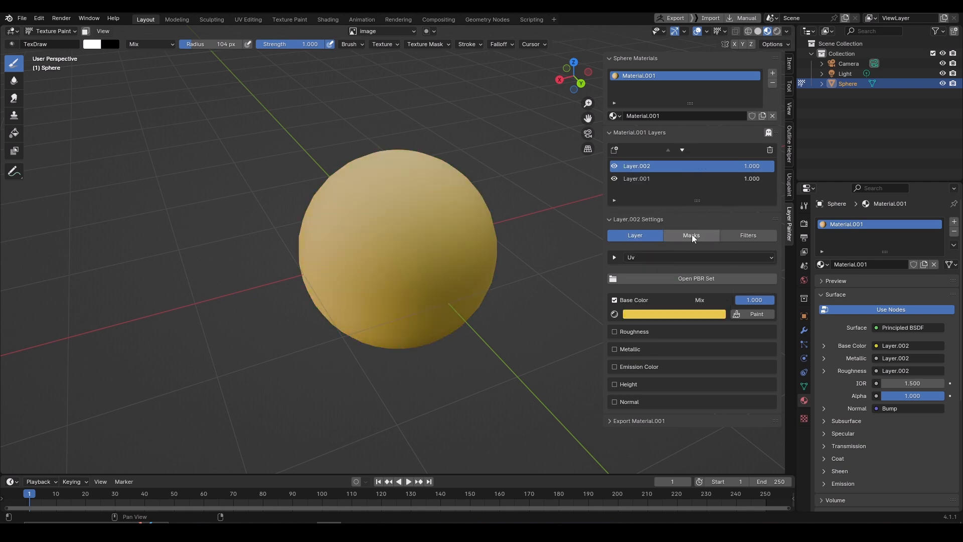
click(690, 236)
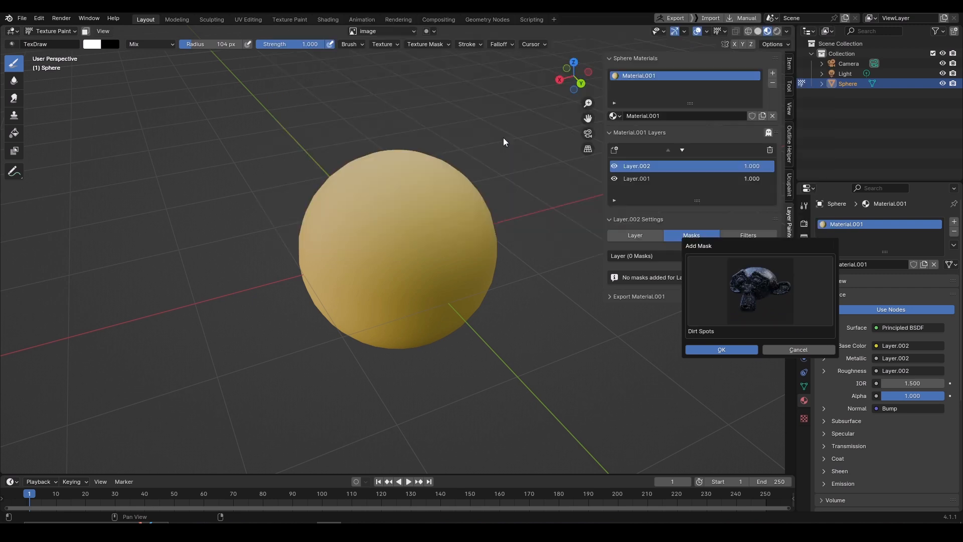
click(720, 349)
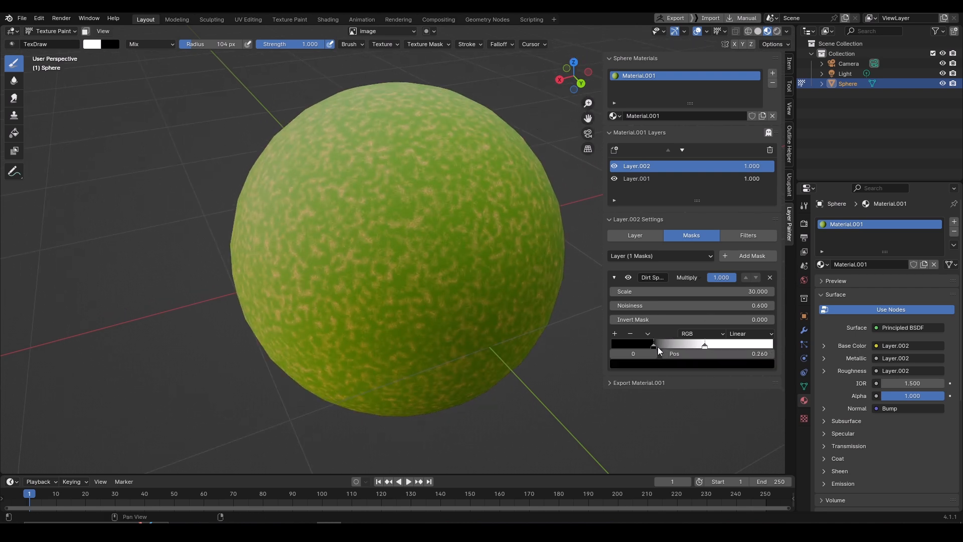
click(651, 277)
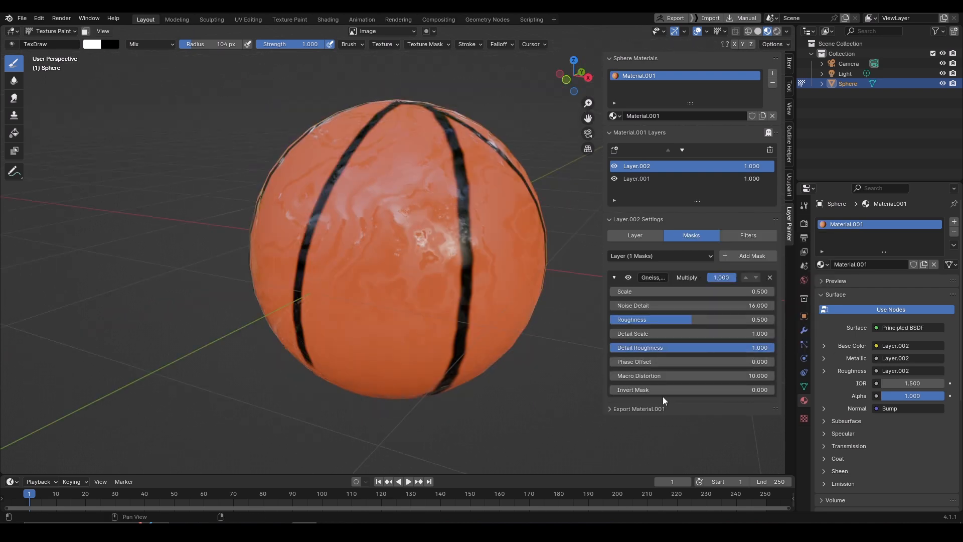